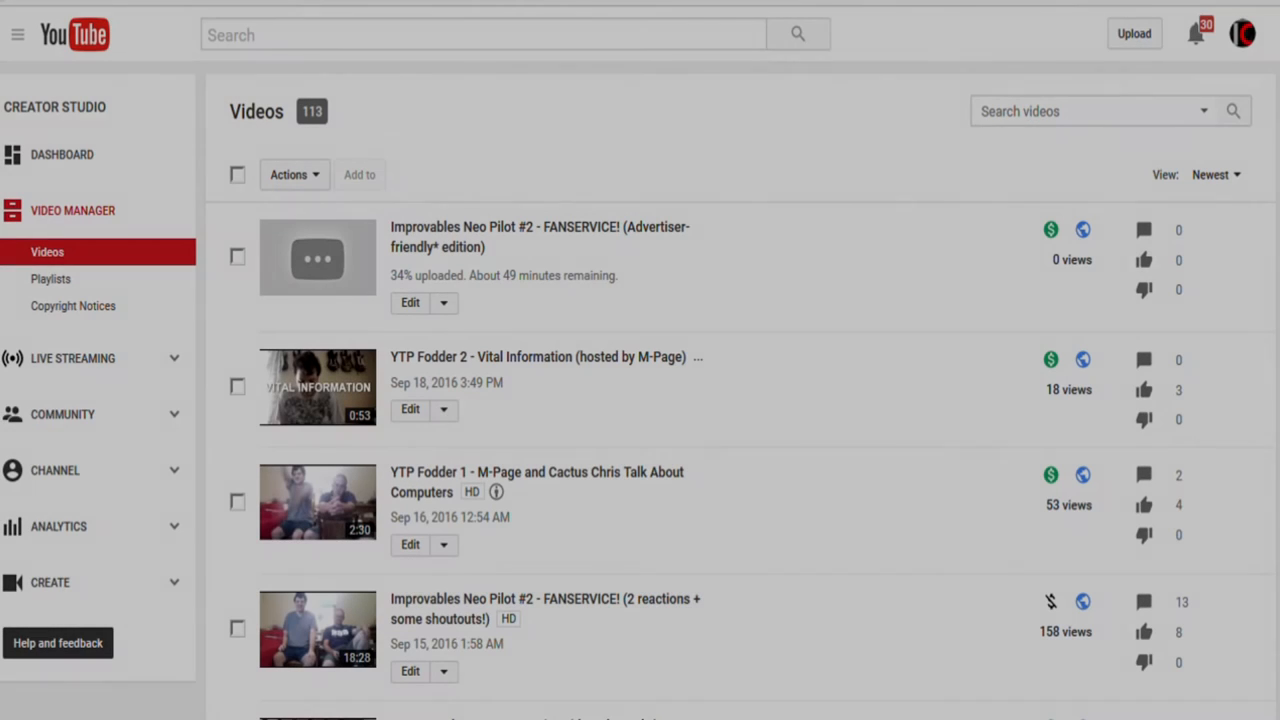
{"action": "mouse_move", "coordinate": [840, 110]}
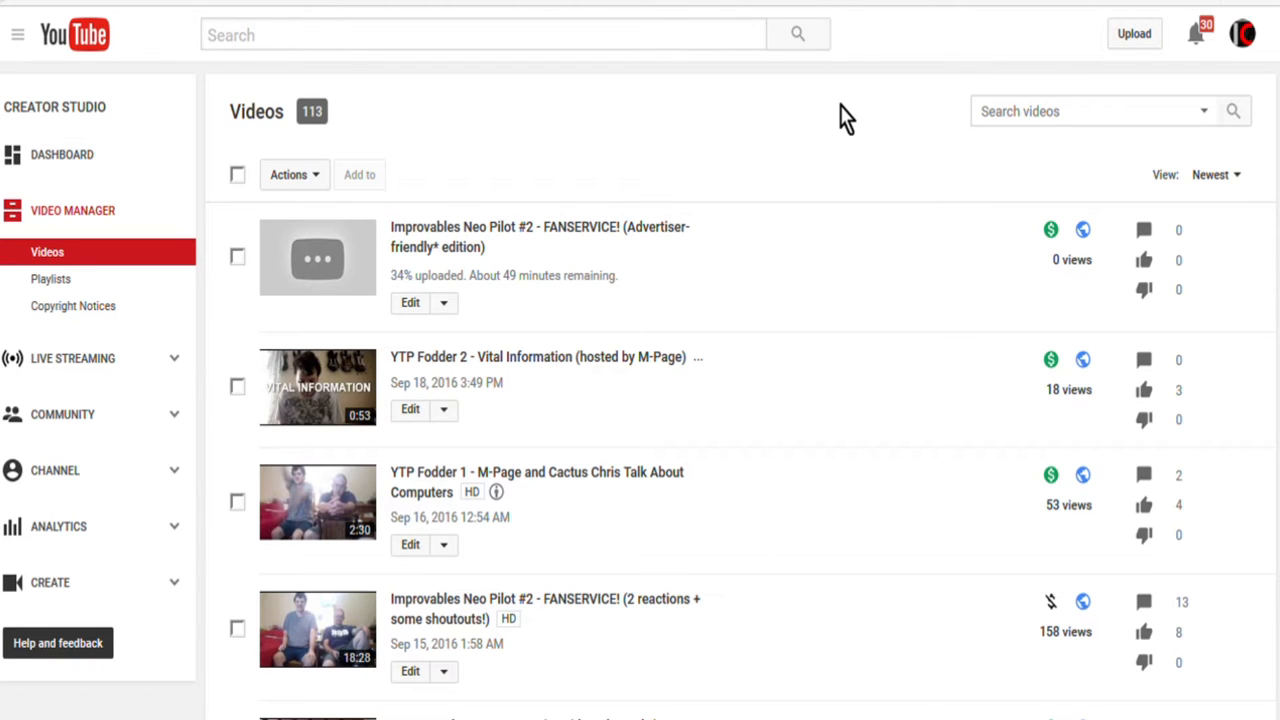
{"action": "mouse_move", "coordinate": [470, 236]}
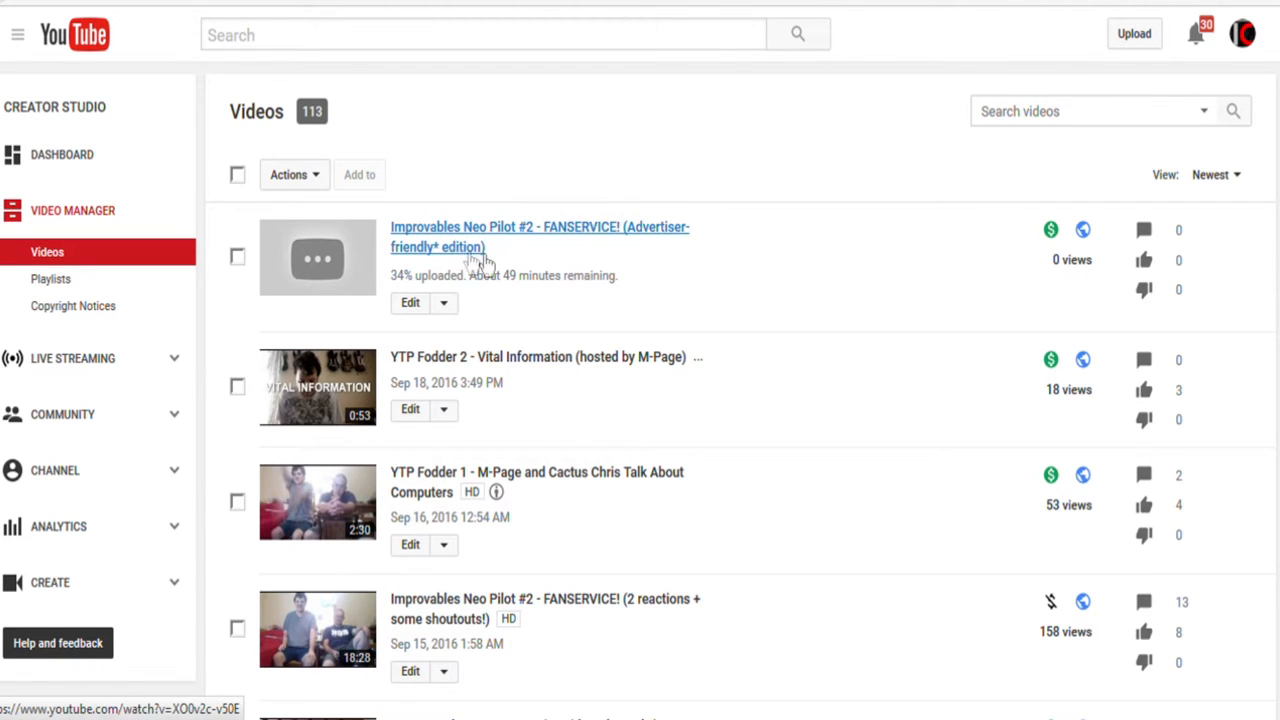
{"action": "mouse_move", "coordinate": [536, 238]}
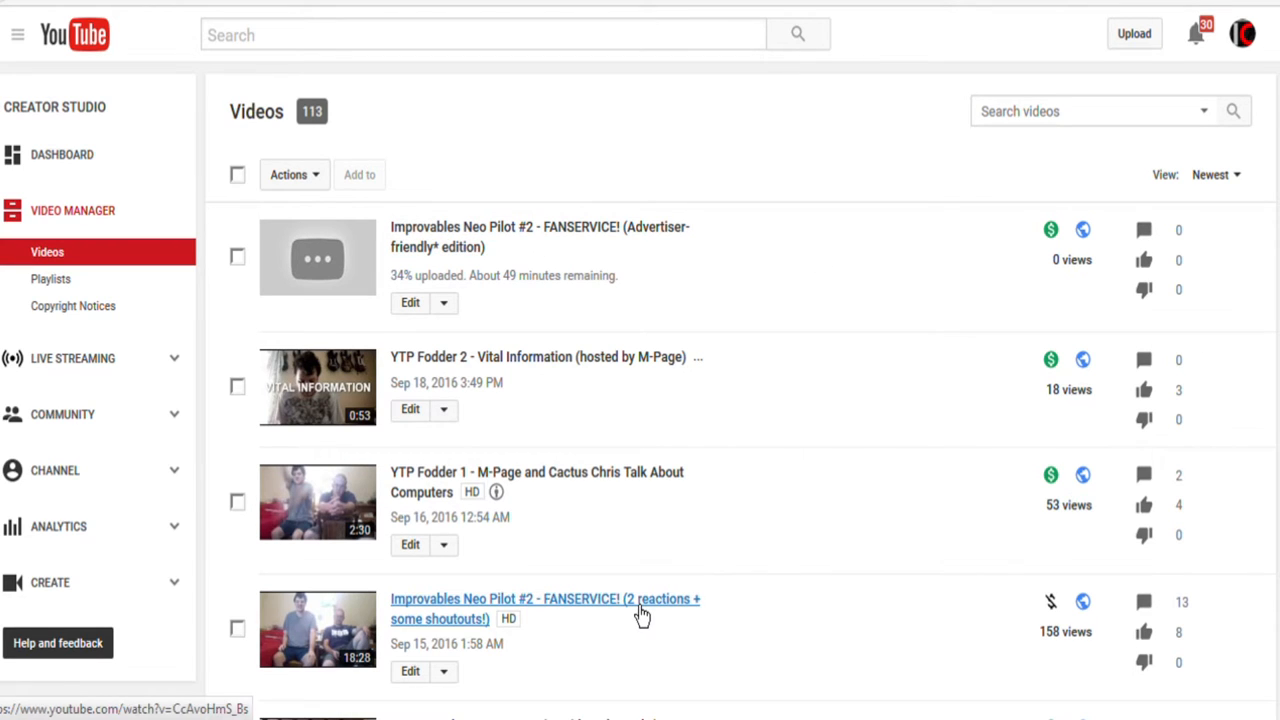
{"action": "mouse_move", "coordinate": [1050, 600]}
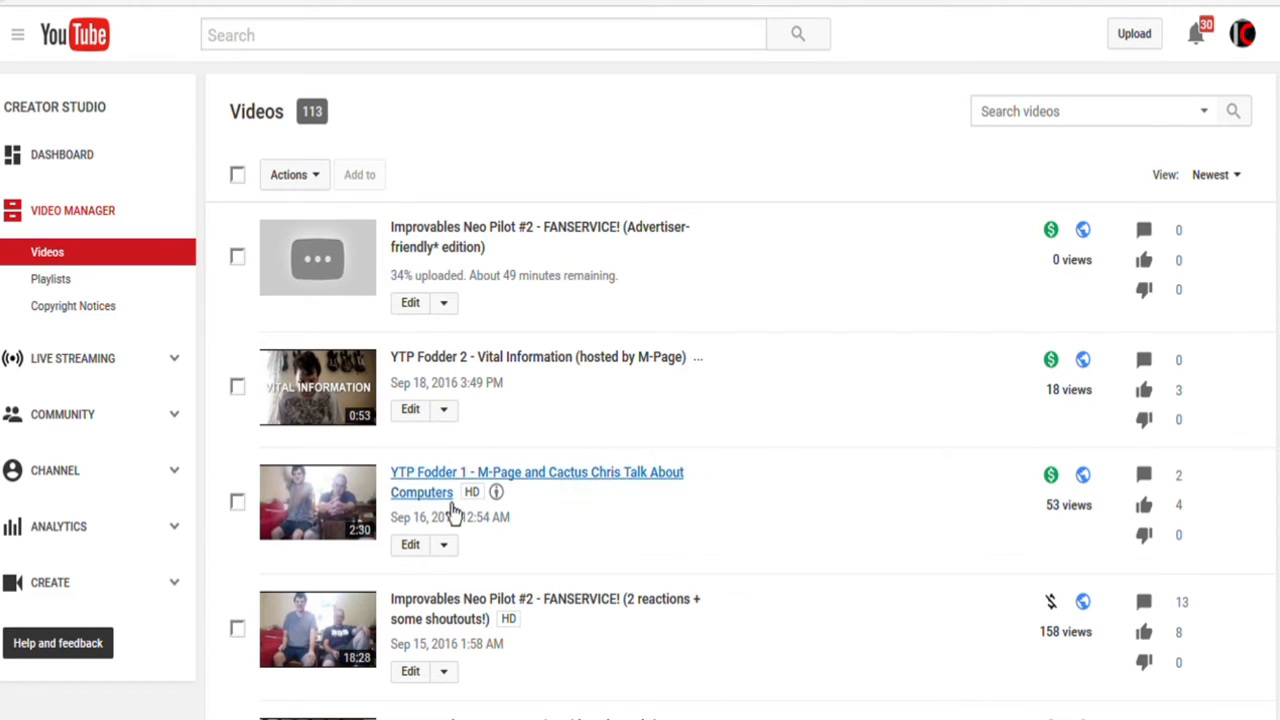
{"action": "mouse_move", "coordinate": [738, 672]}
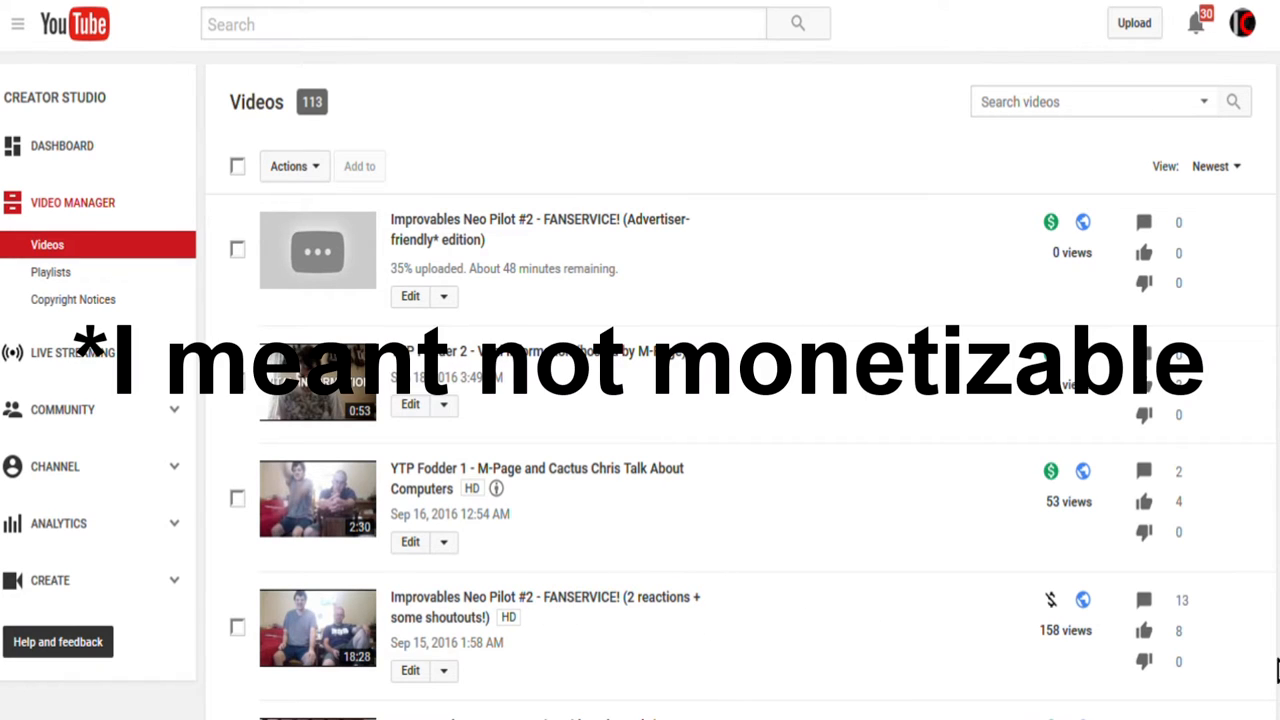
{"action": "mouse_move", "coordinate": [892, 536]}
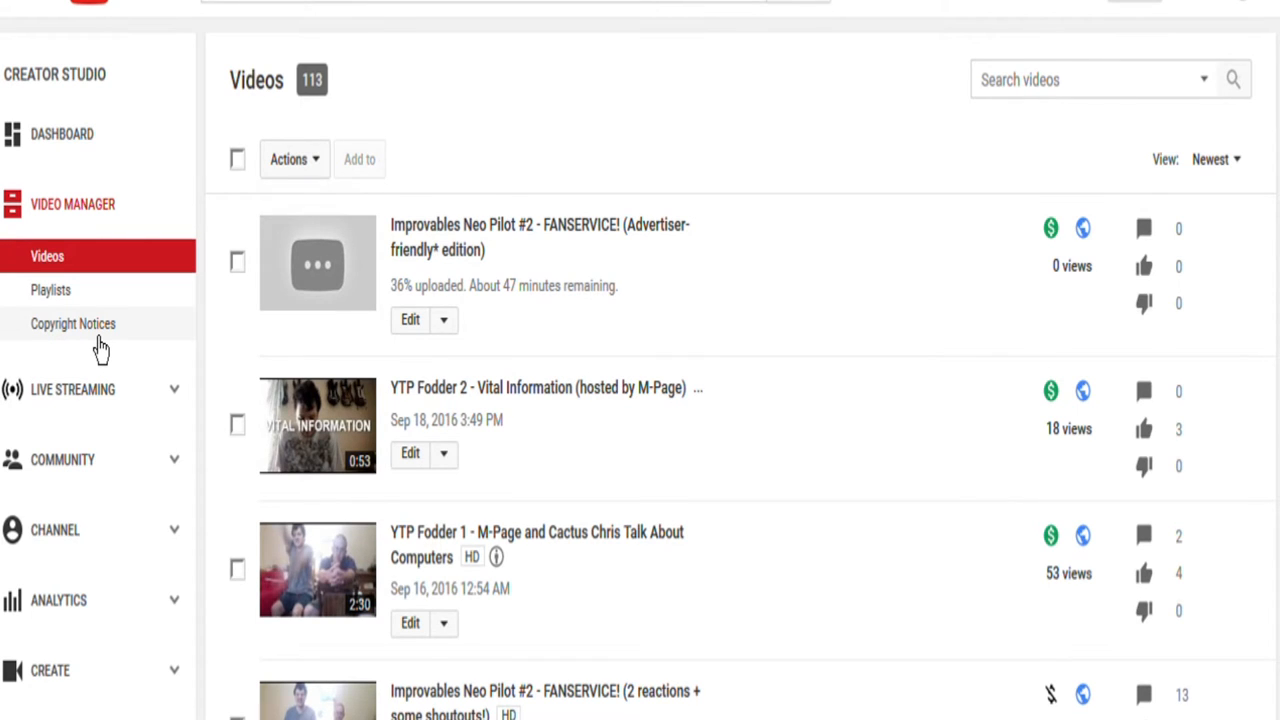
Step: Show the Copyright Notices list and review the flagged videos' copyright and monetization icons
{"action": "left_click", "coordinate": [72, 324]}
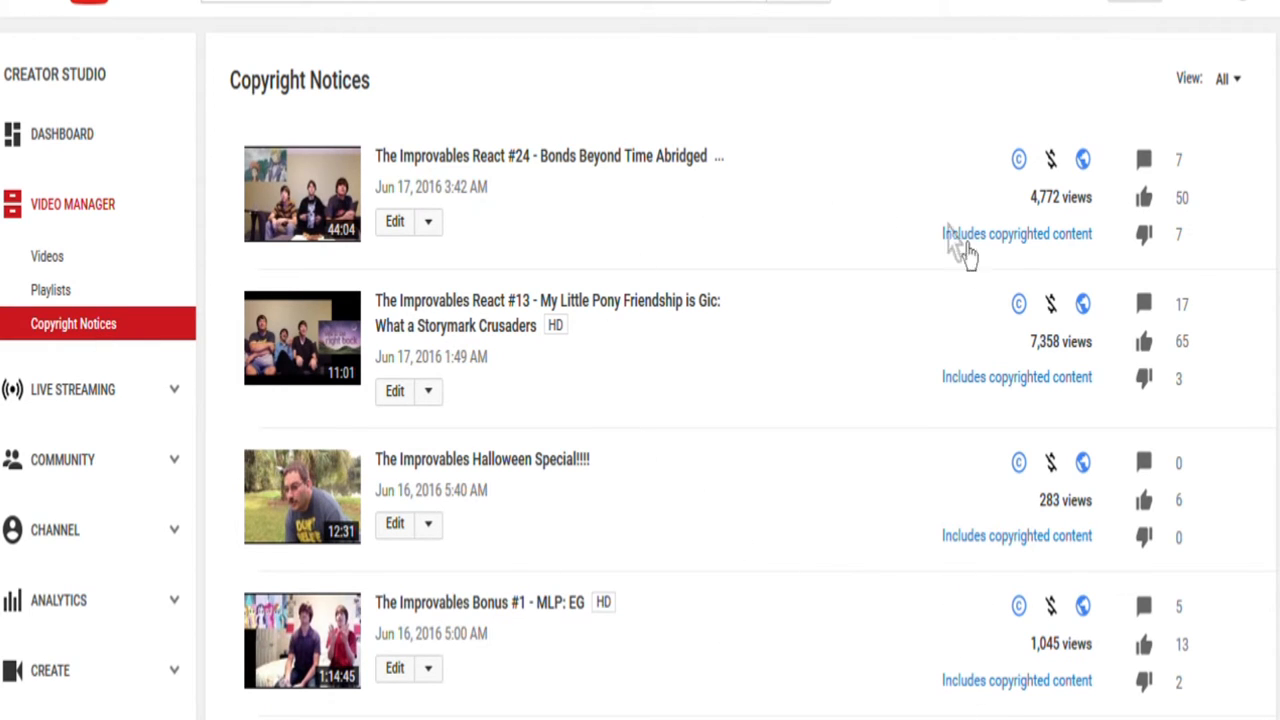
{"action": "mouse_move", "coordinate": [884, 216]}
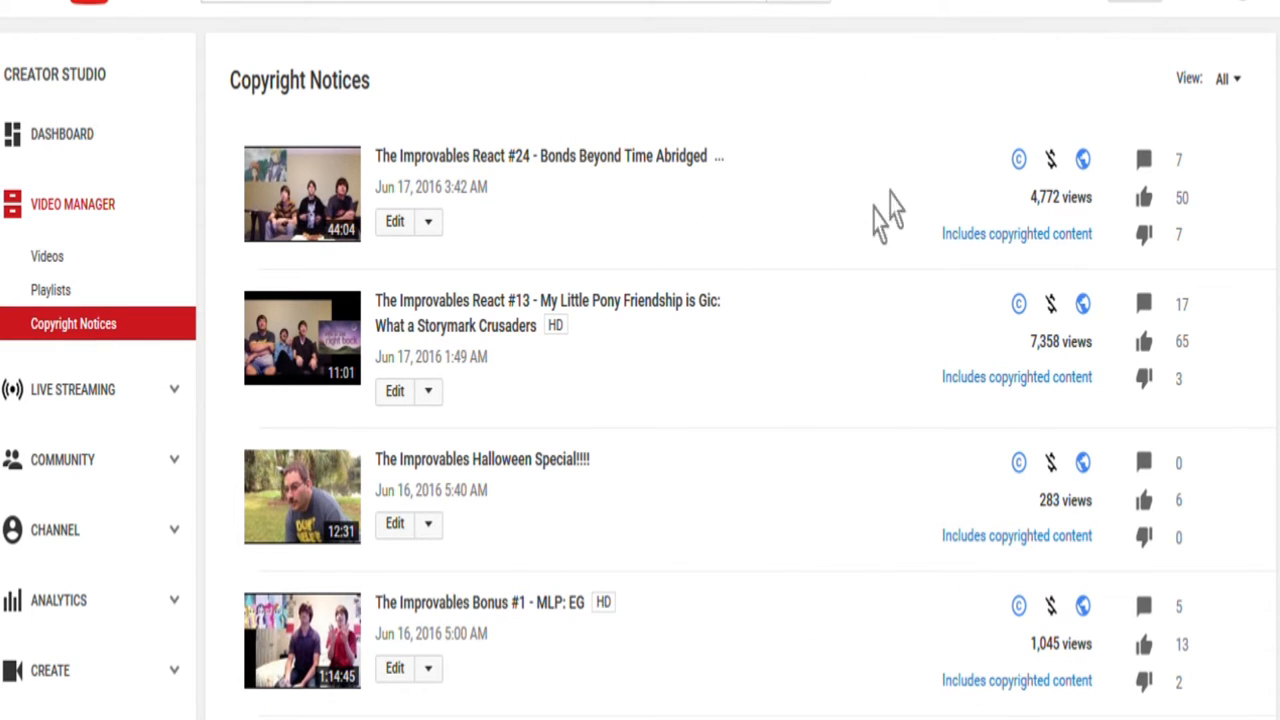
{"action": "scroll", "scroll_direction": "up", "scroll_amount": 3}
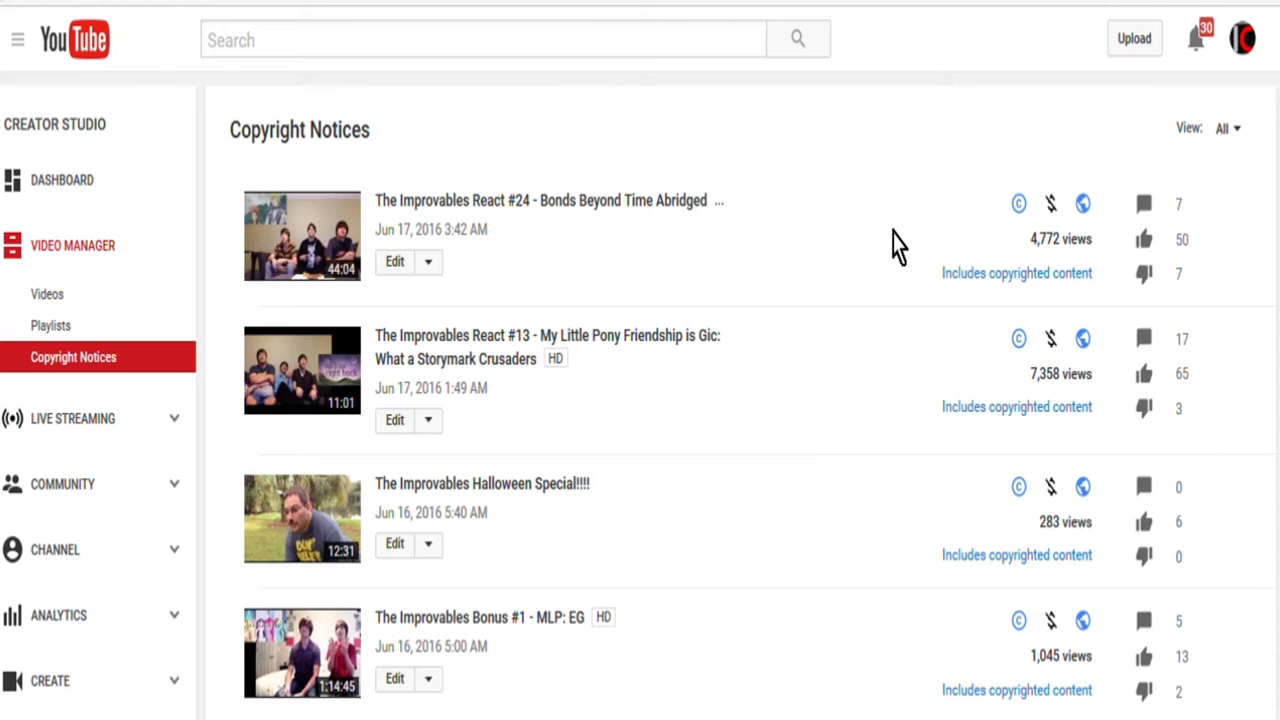
{"action": "mouse_move", "coordinate": [1050, 204]}
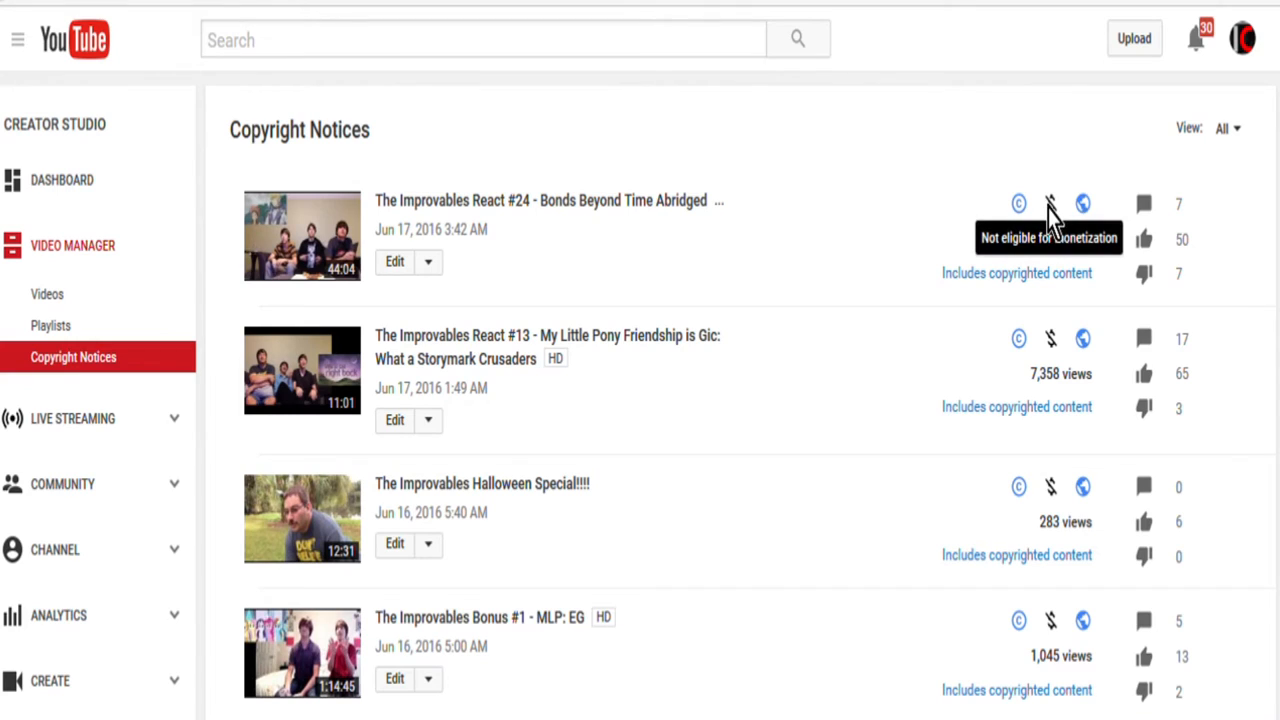
{"action": "mouse_move", "coordinate": [1018, 204]}
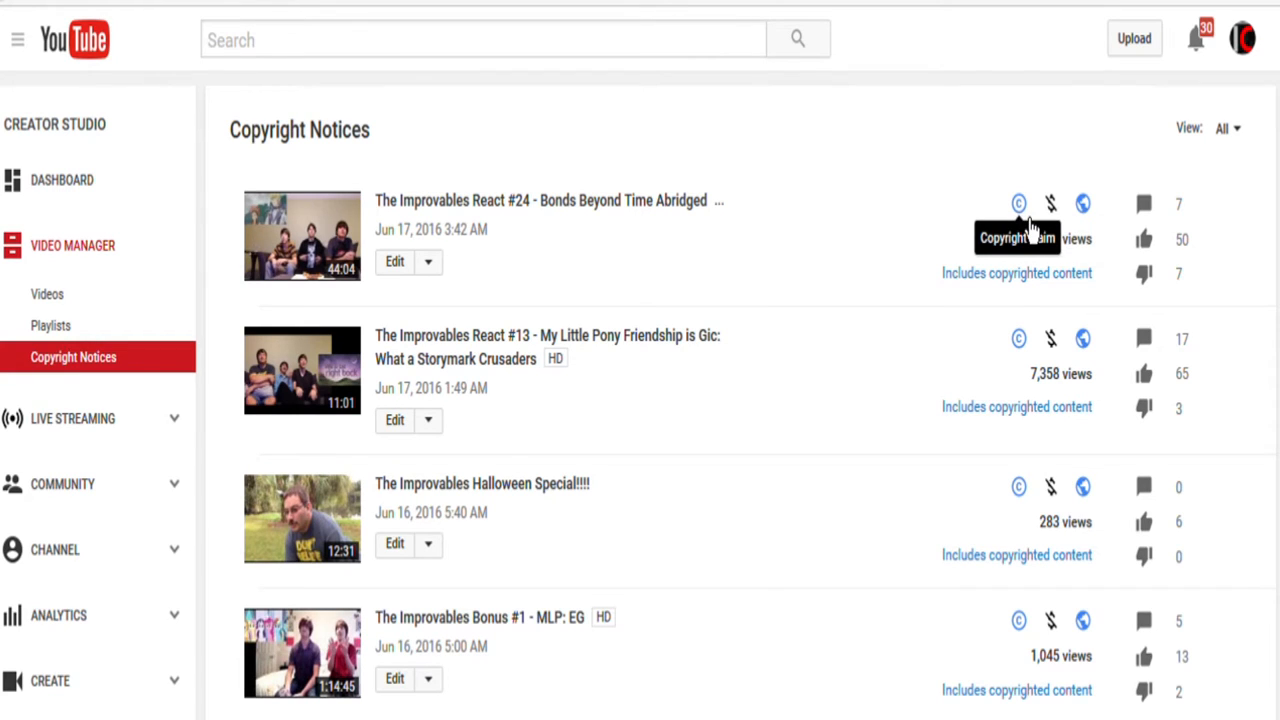
{"action": "mouse_move", "coordinate": [1018, 296]}
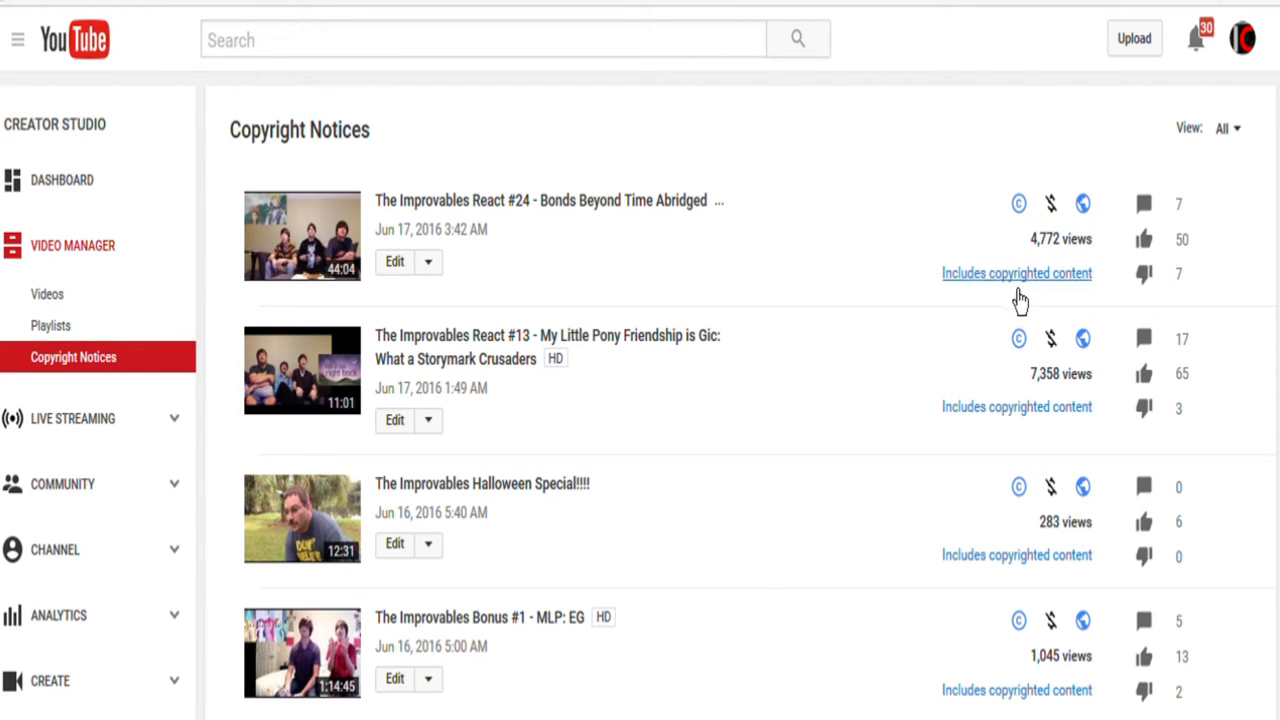
{"action": "mouse_move", "coordinate": [990, 430]}
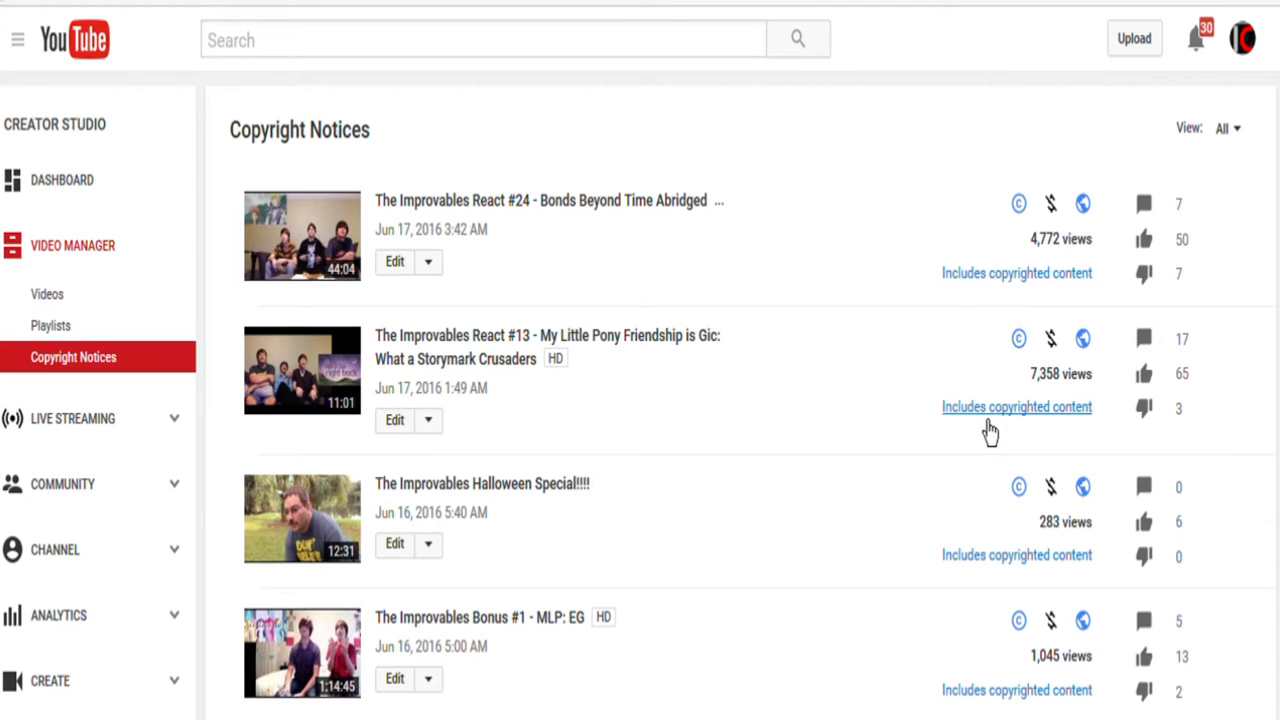
{"action": "mouse_move", "coordinate": [964, 696]}
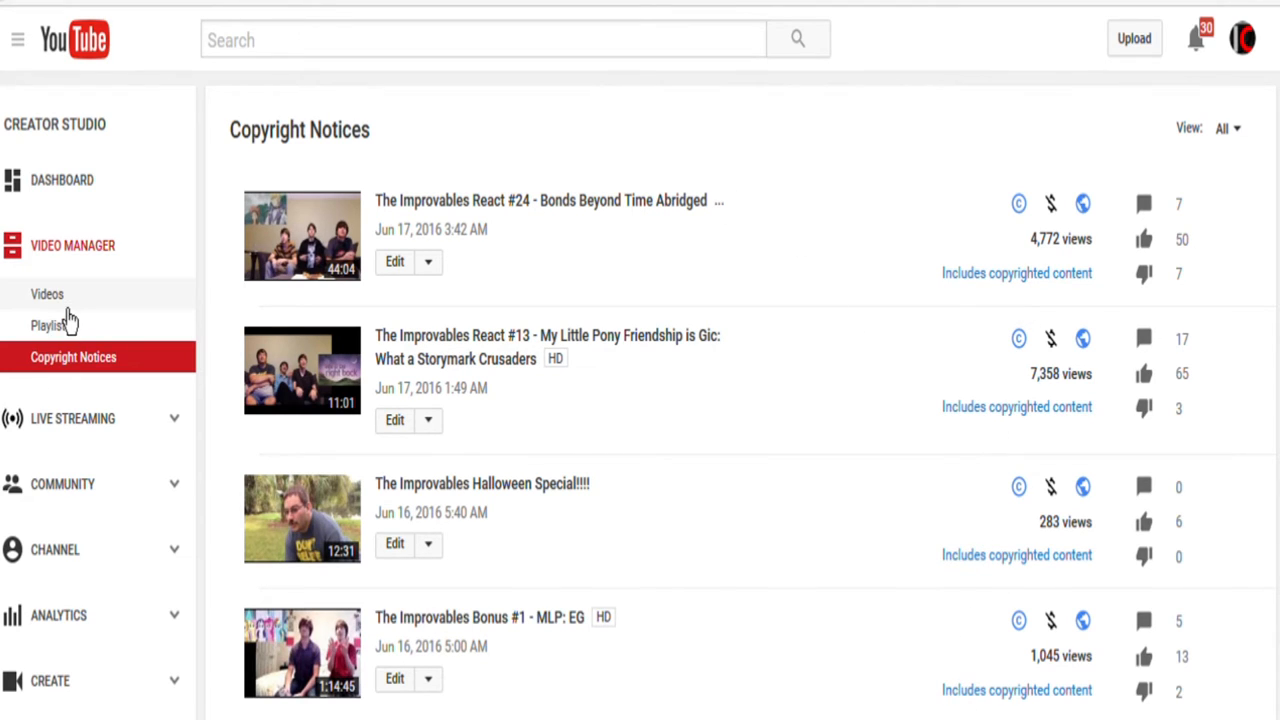
{"action": "mouse_move", "coordinate": [52, 180]}
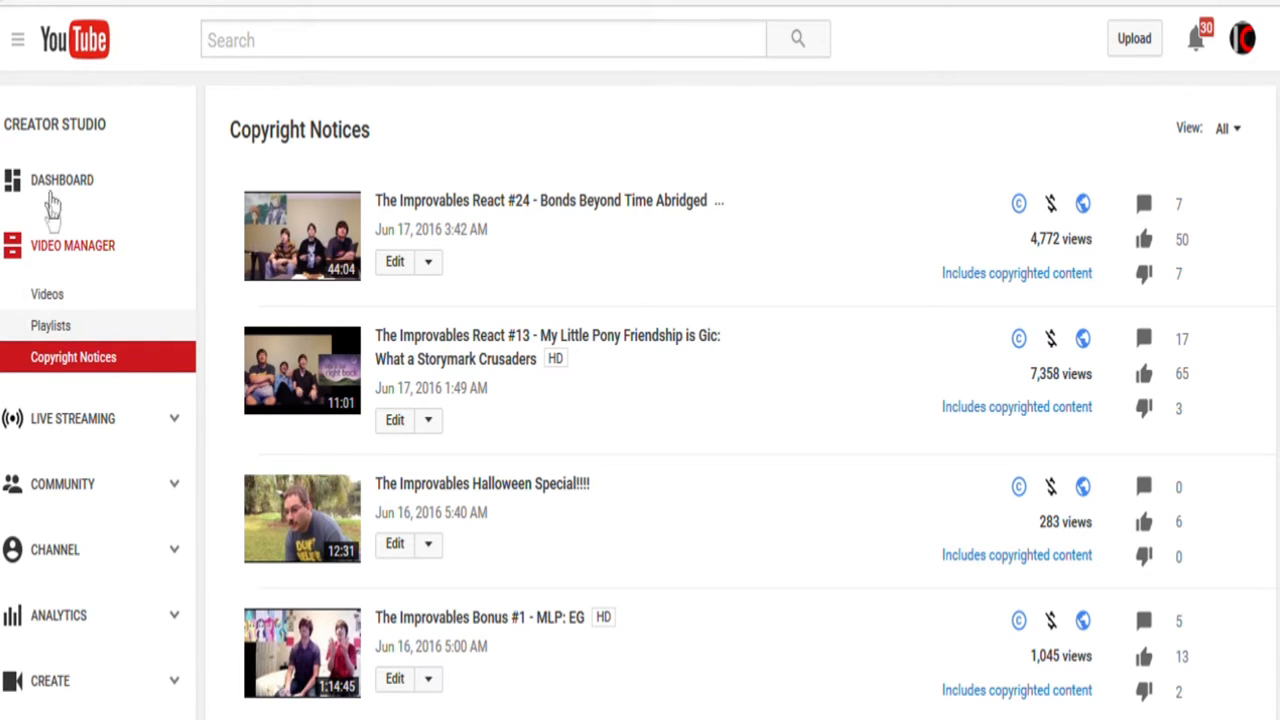
Step: Return to the full Videos list of all 113 uploads
{"action": "left_click", "coordinate": [48, 292]}
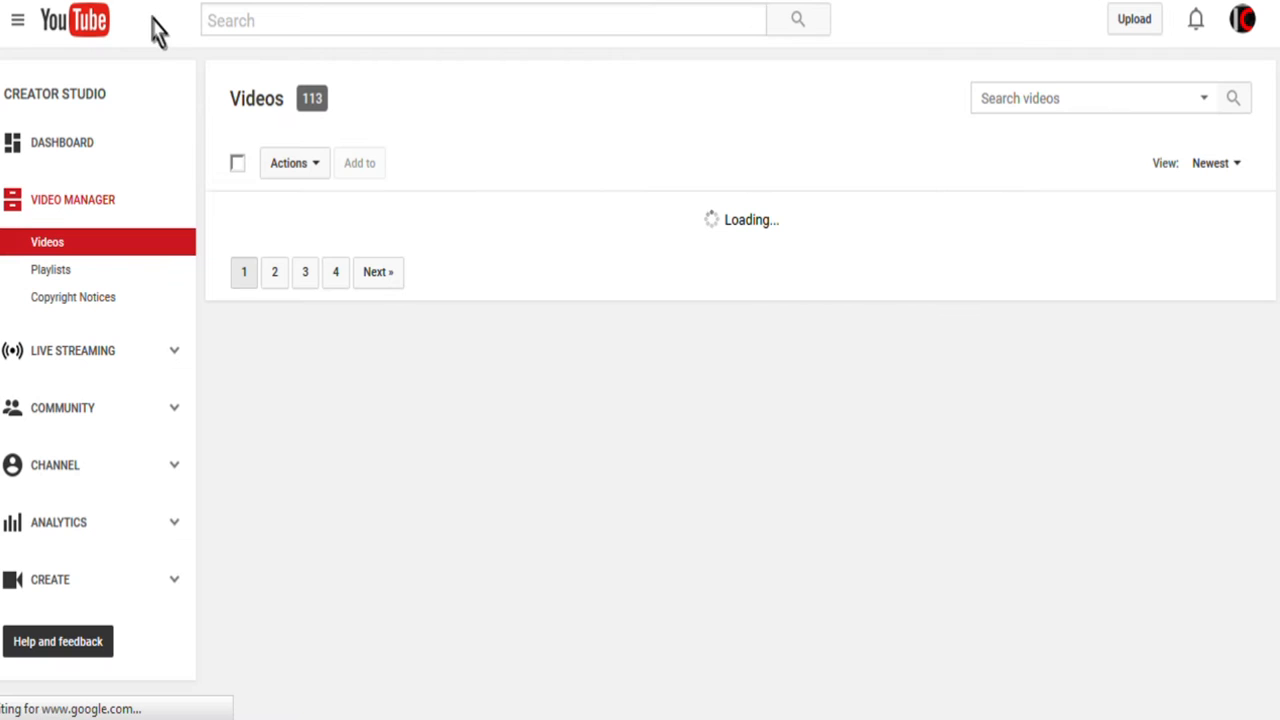
{"action": "mouse_move", "coordinate": [184, 38]}
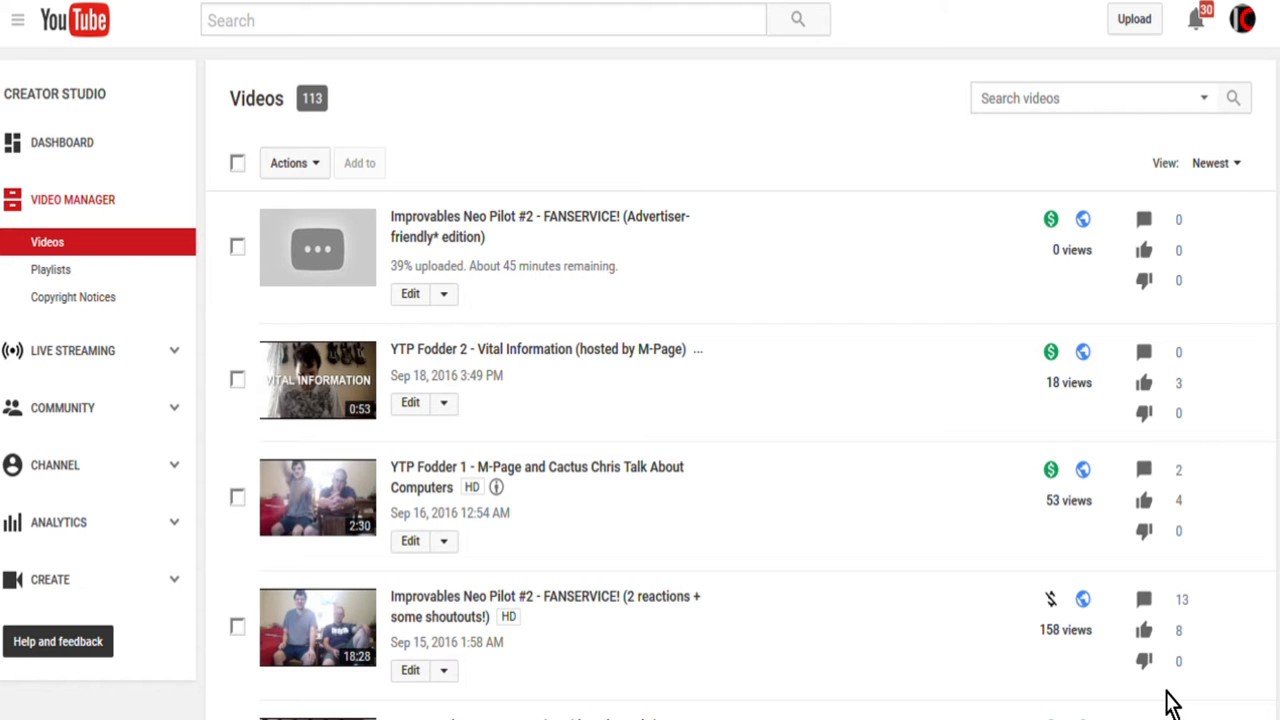
{"action": "mouse_move", "coordinate": [788, 262]}
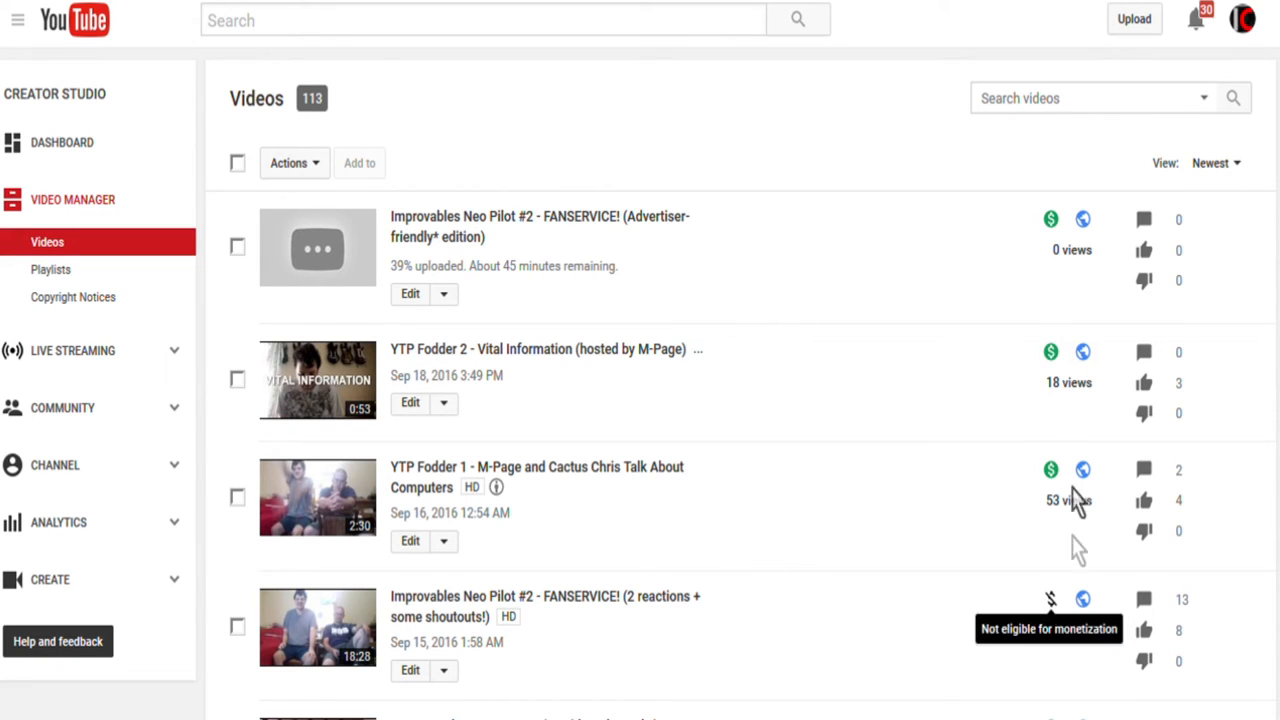
{"action": "mouse_move", "coordinate": [1020, 420]}
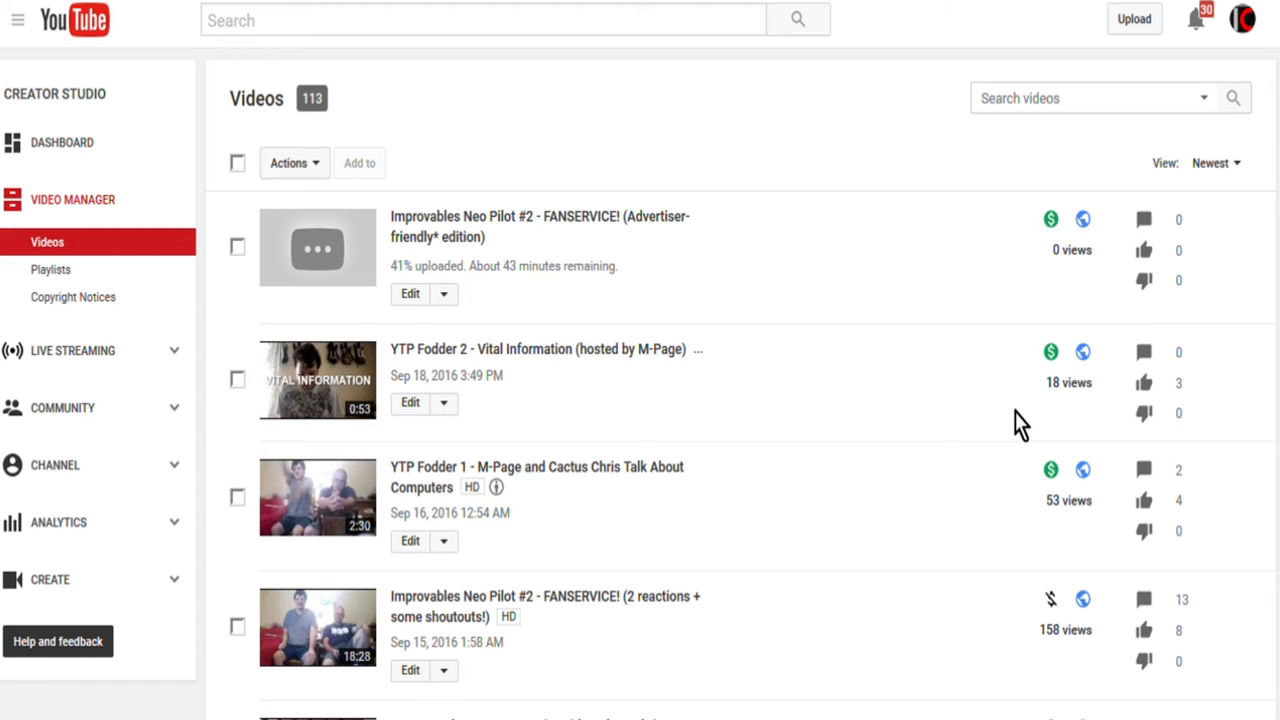
{"action": "mouse_move", "coordinate": [470, 226]}
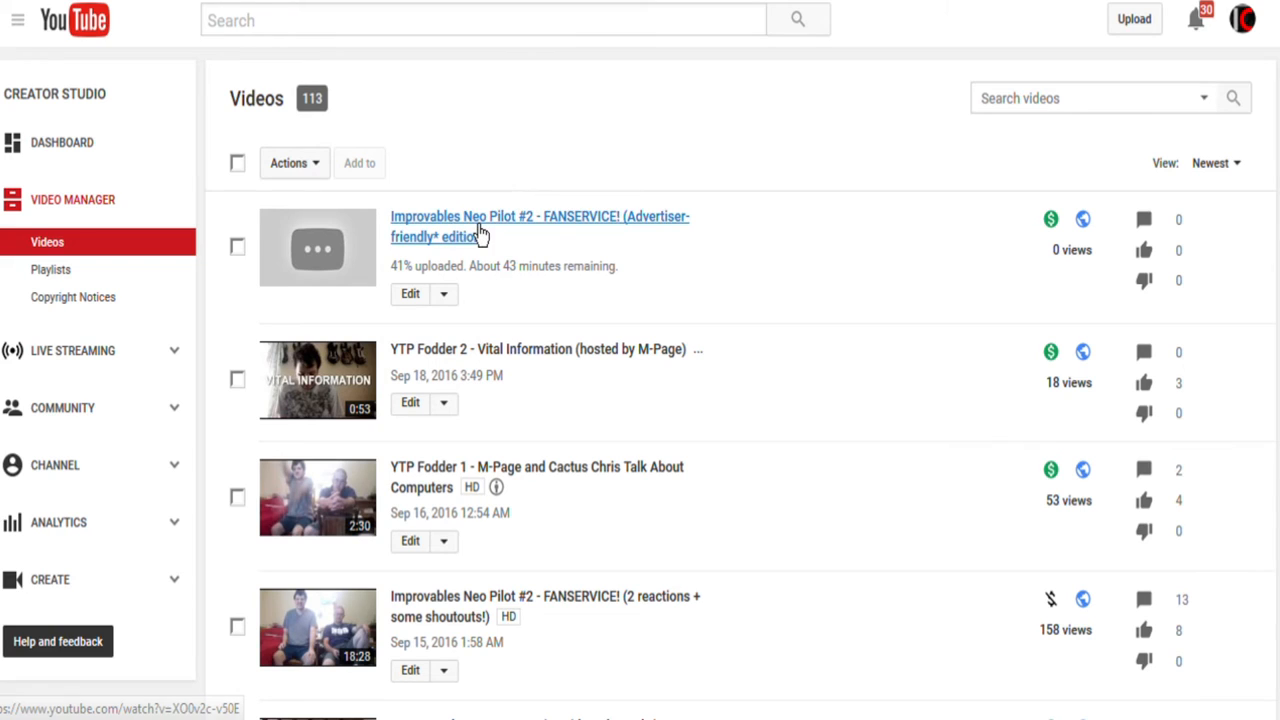
{"action": "mouse_move", "coordinate": [464, 244]}
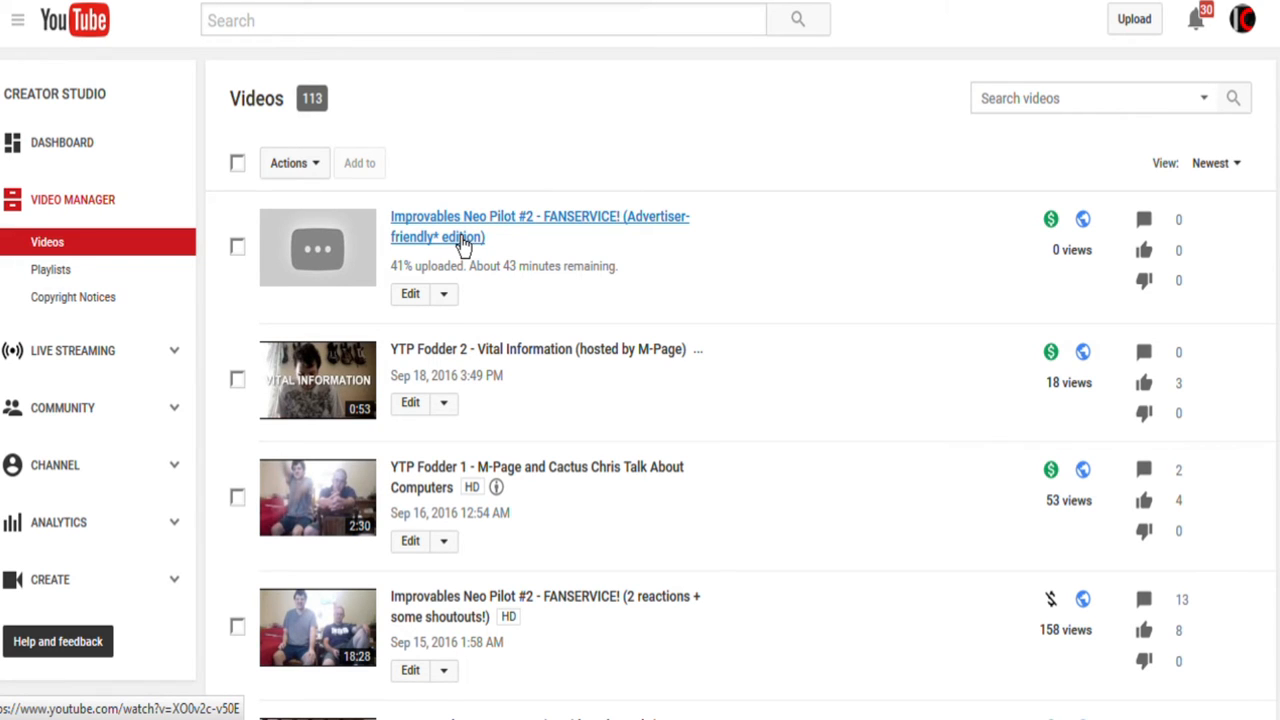
{"action": "mouse_move", "coordinate": [848, 264]}
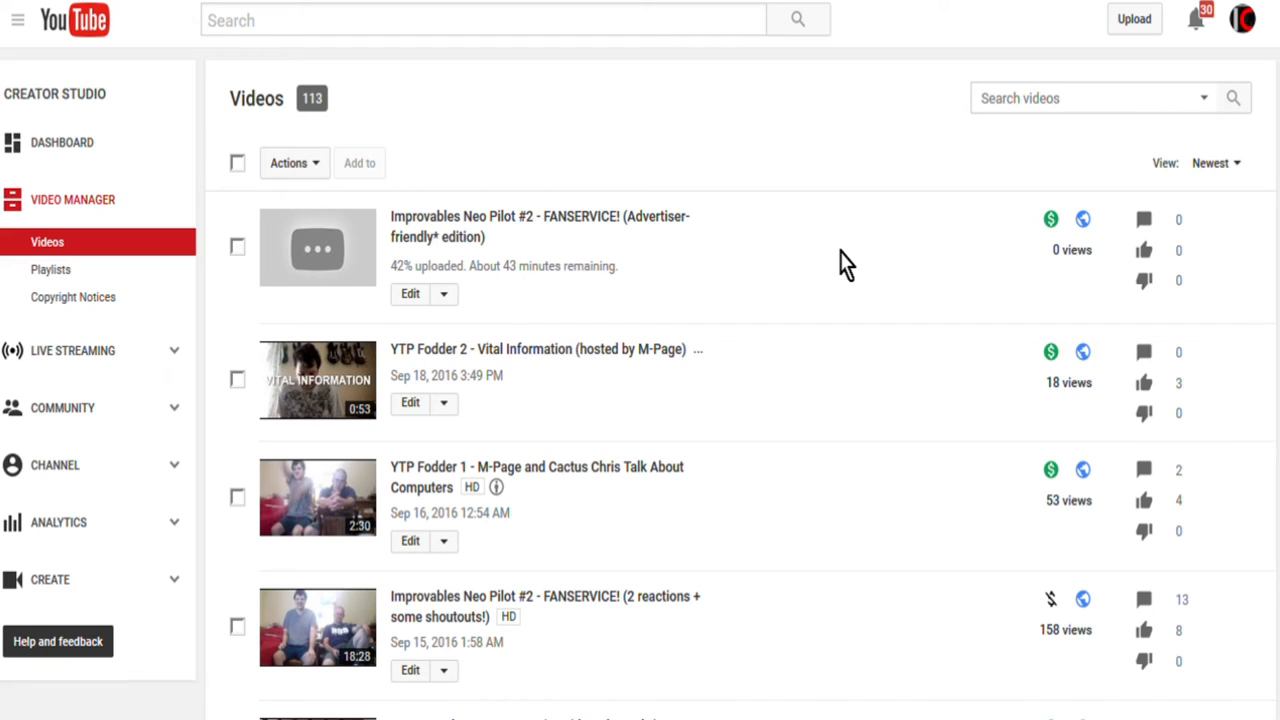
{"action": "mouse_move", "coordinate": [1052, 600]}
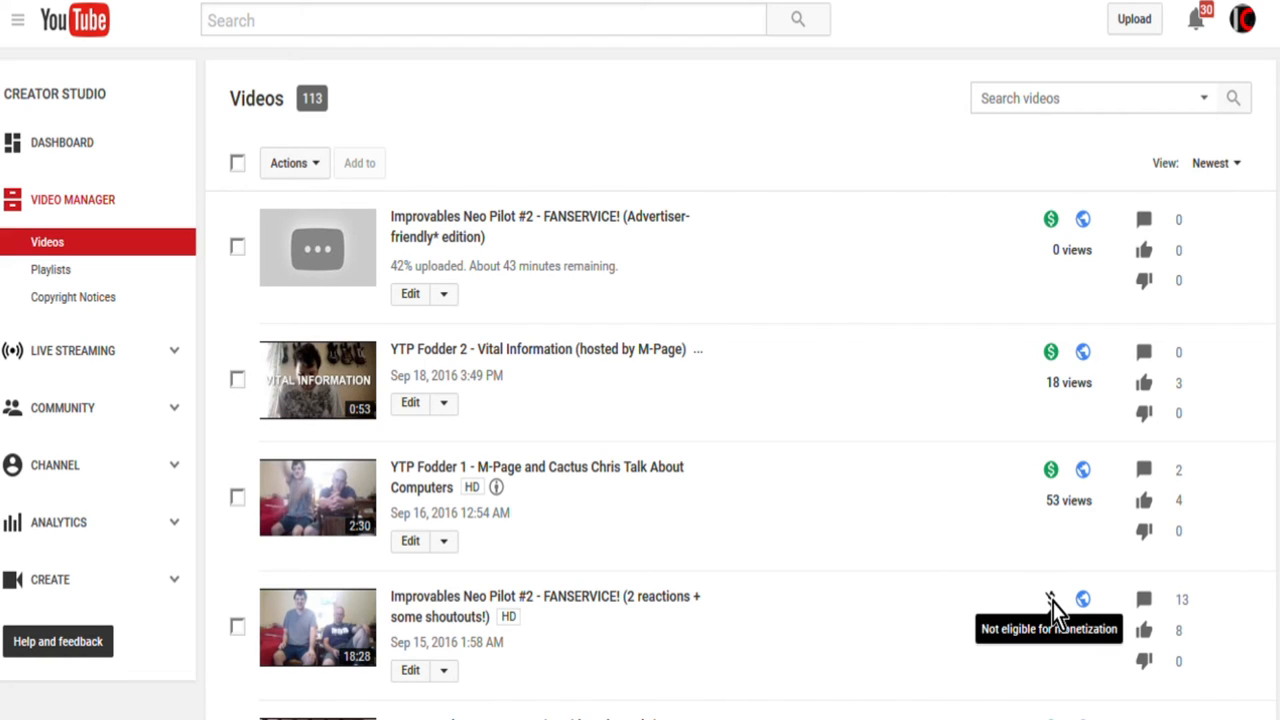
{"action": "mouse_move", "coordinate": [1052, 600]}
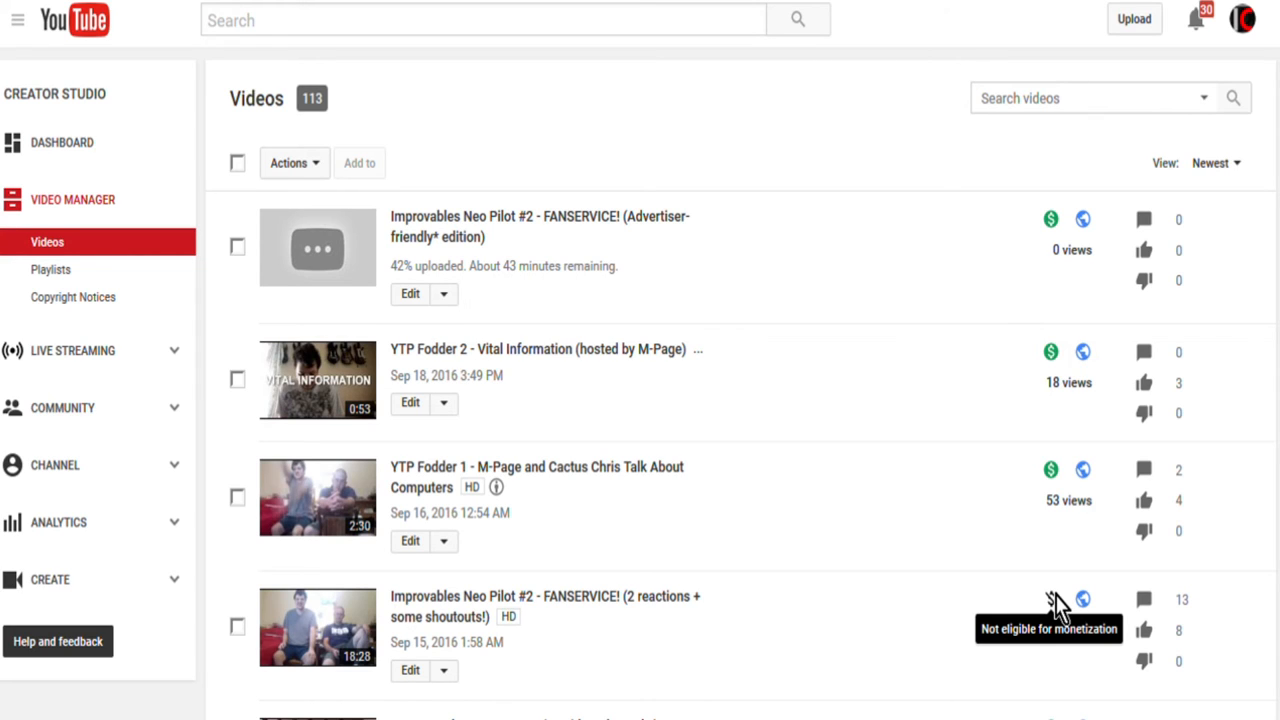
{"action": "mouse_move", "coordinate": [1036, 388]}
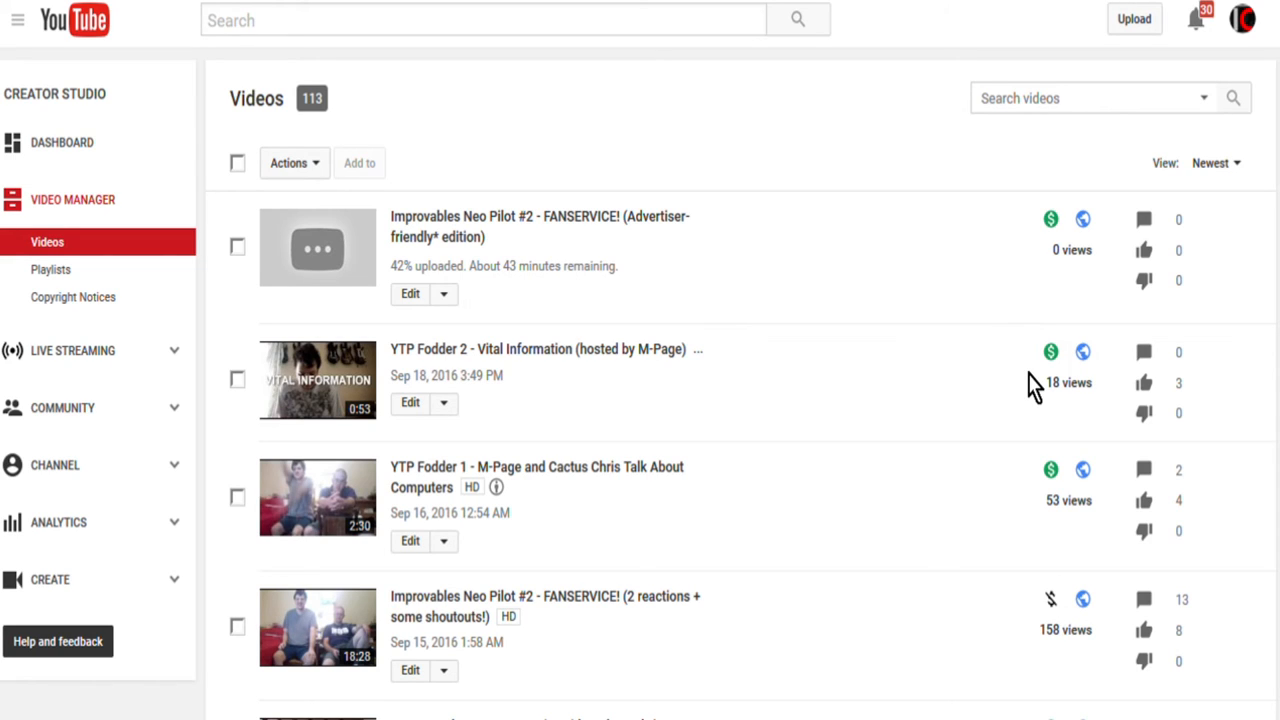
{"action": "scroll", "scroll_direction": "down", "scroll_amount": 3}
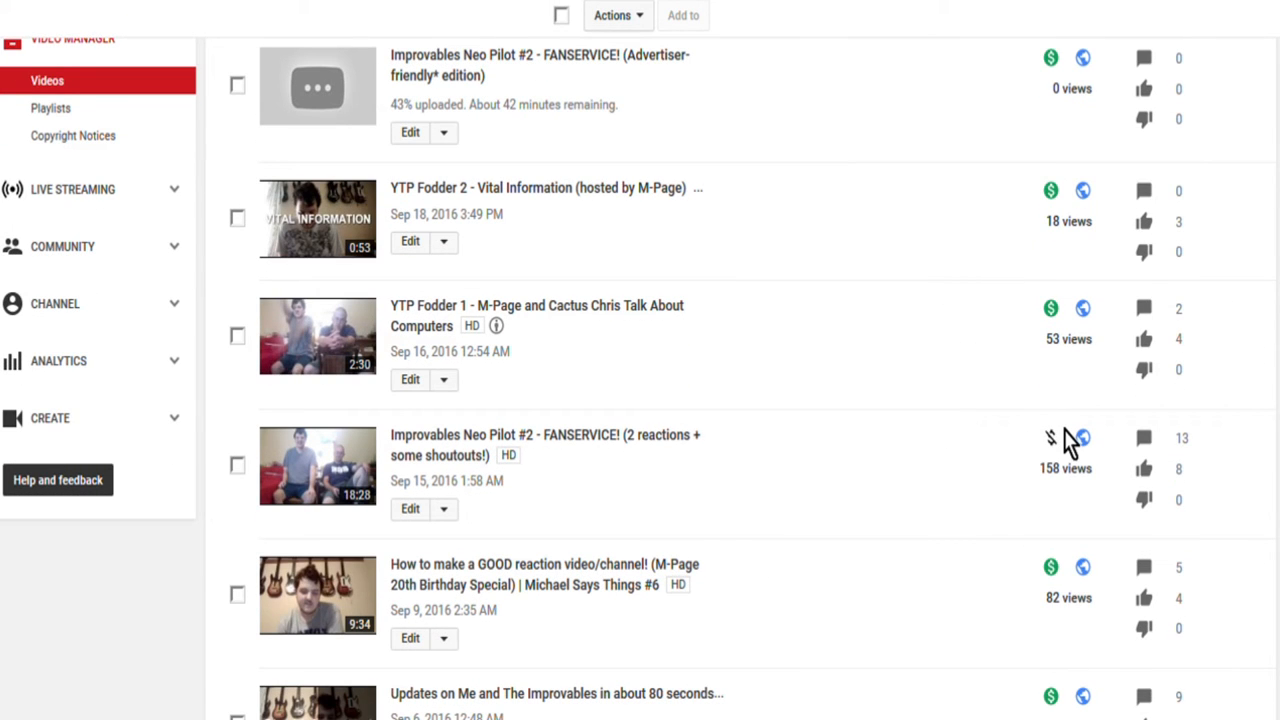
{"action": "scroll", "scroll_direction": "down", "scroll_amount": 3}
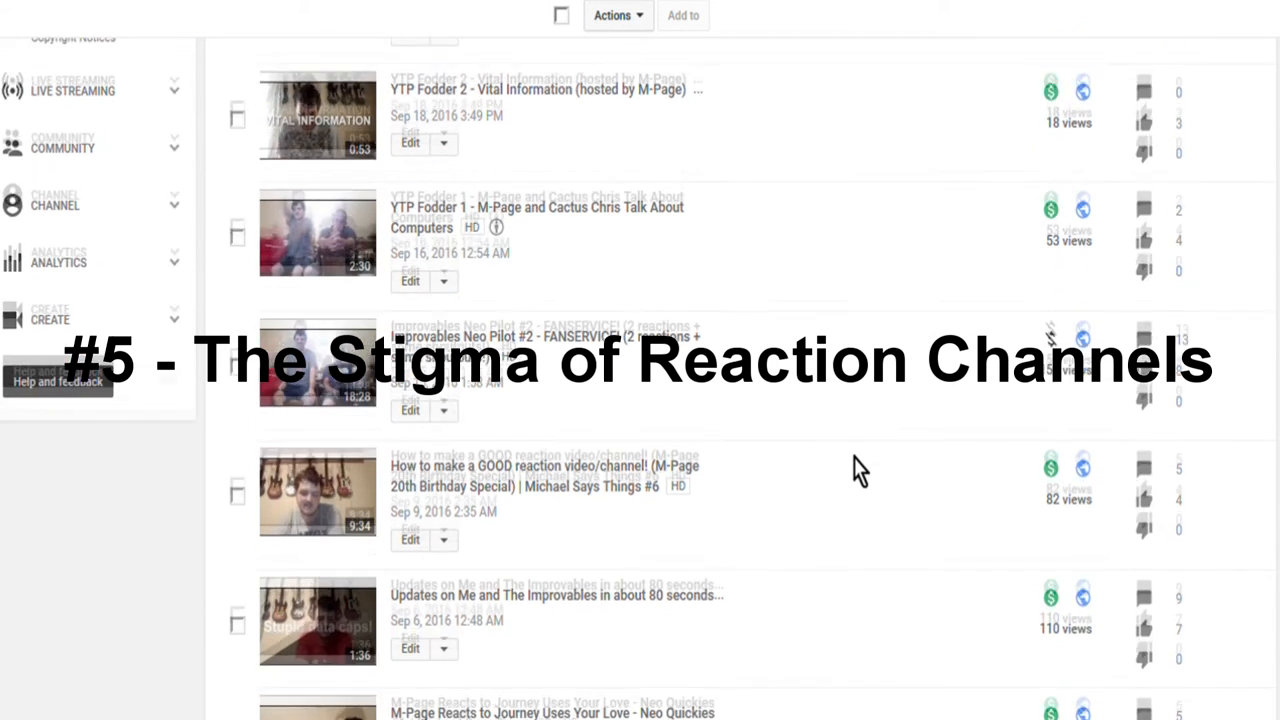
{"action": "scroll", "scroll_direction": "down", "scroll_amount": 3}
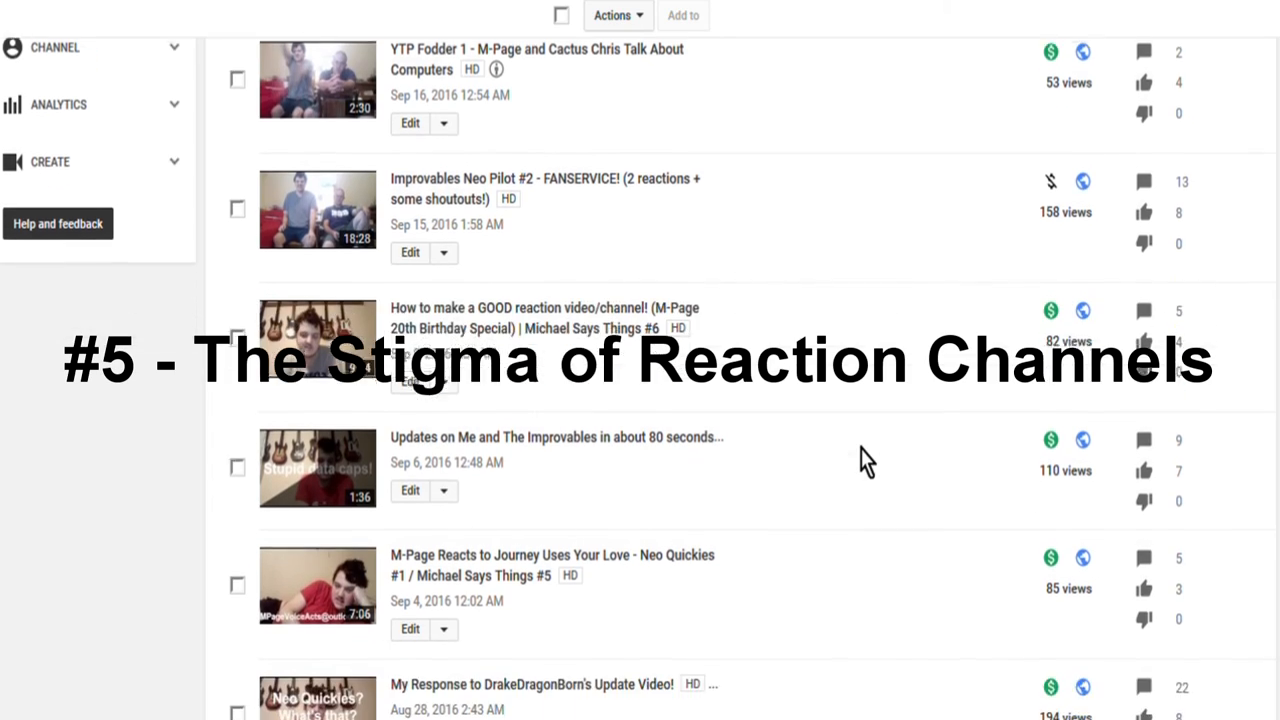
{"action": "scroll", "scroll_direction": "down", "scroll_amount": 3}
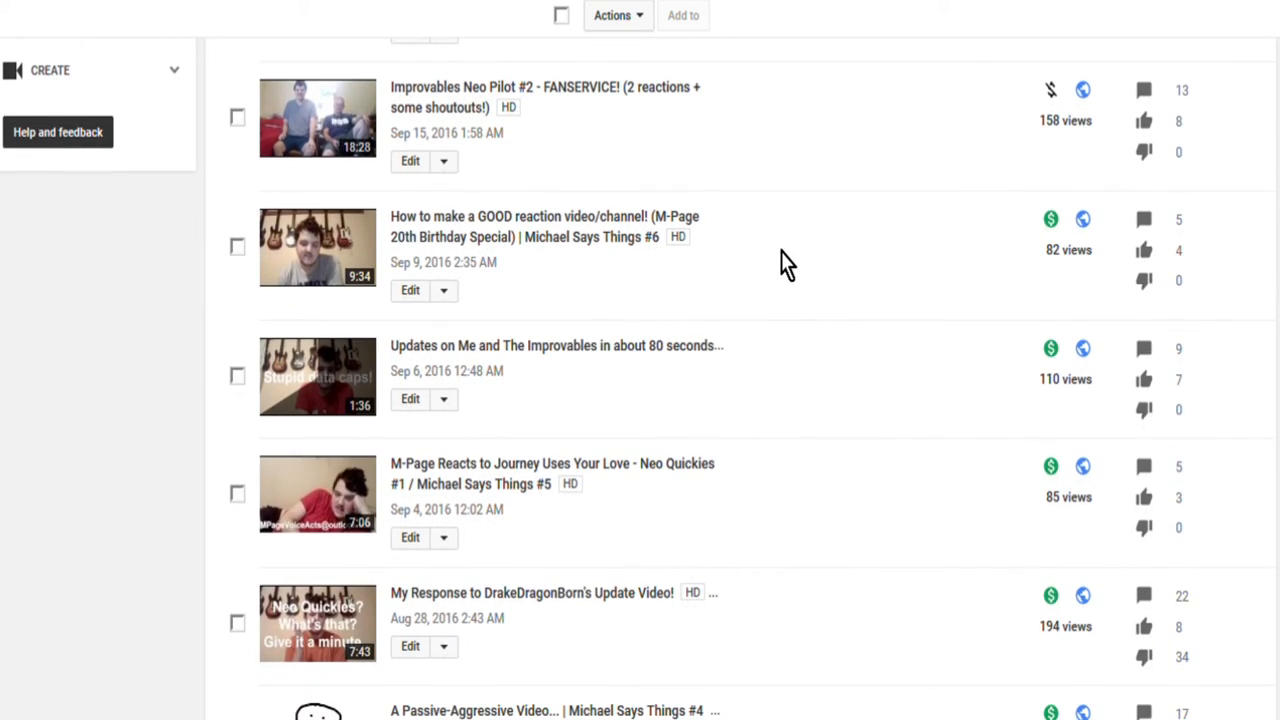
{"action": "scroll", "scroll_direction": "down", "scroll_amount": 3}
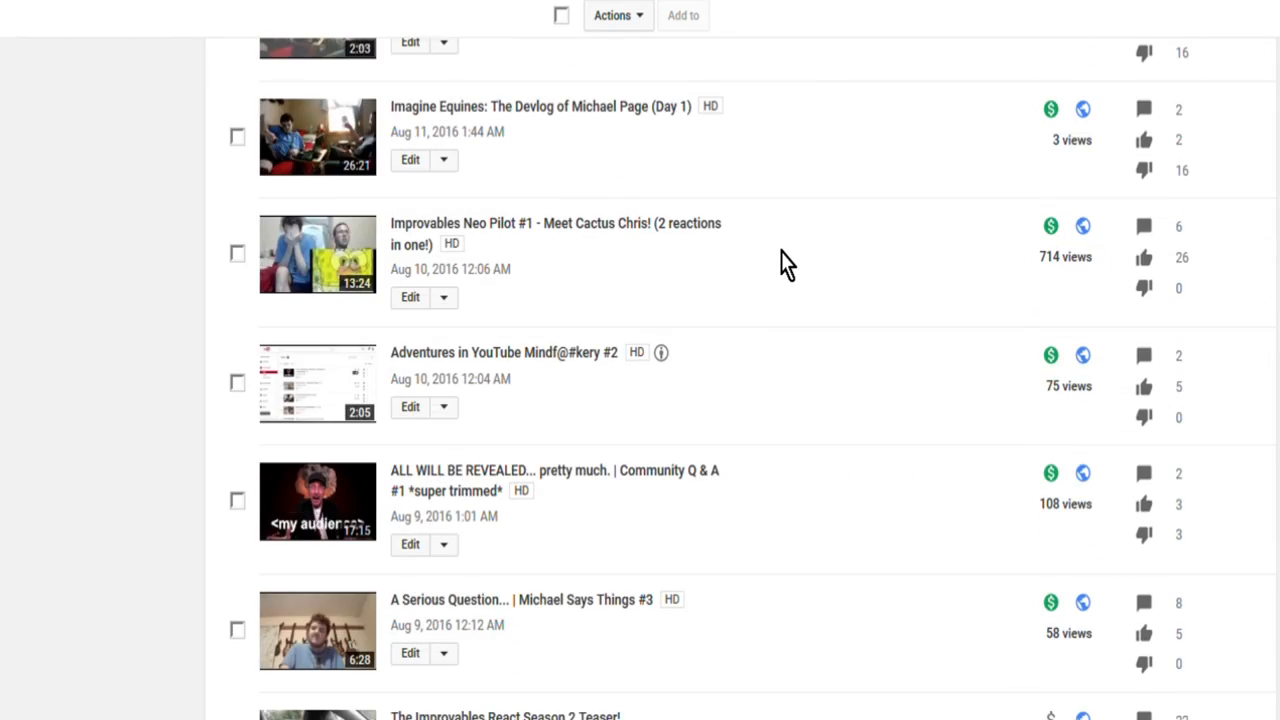
{"action": "scroll", "scroll_direction": "down", "scroll_amount": 3}
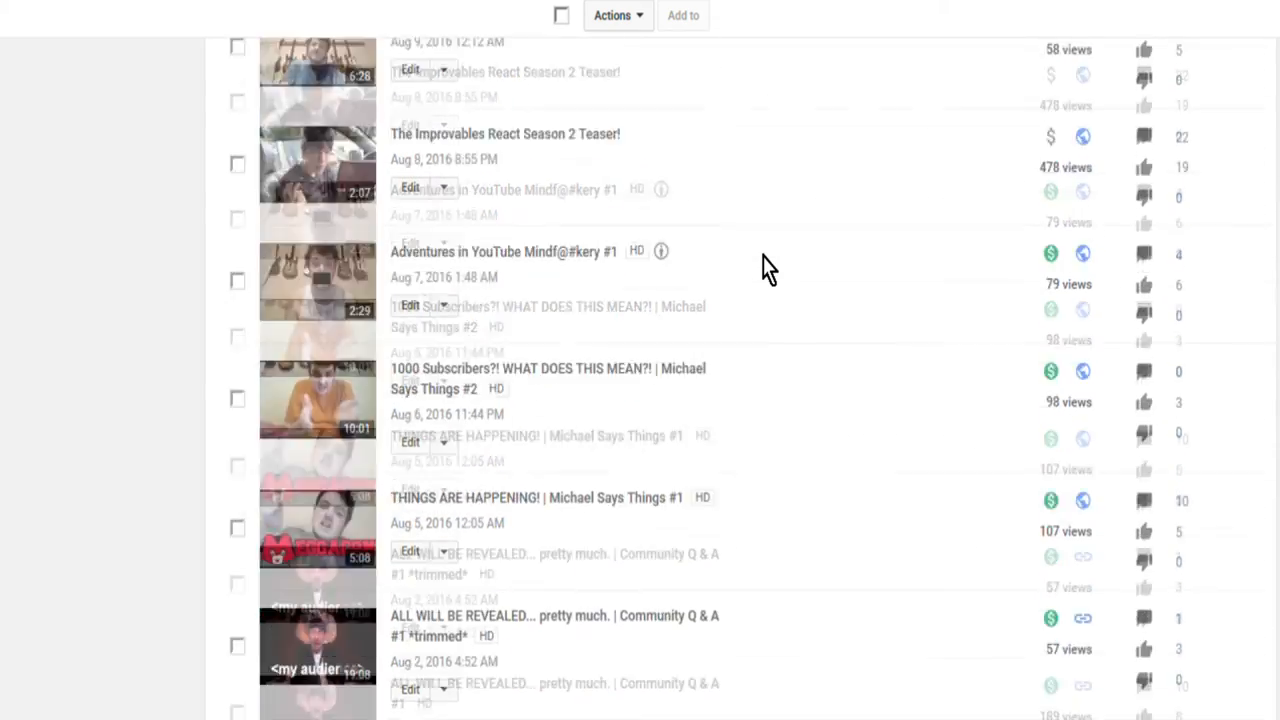
{"action": "scroll", "scroll_direction": "down", "scroll_amount": 3}
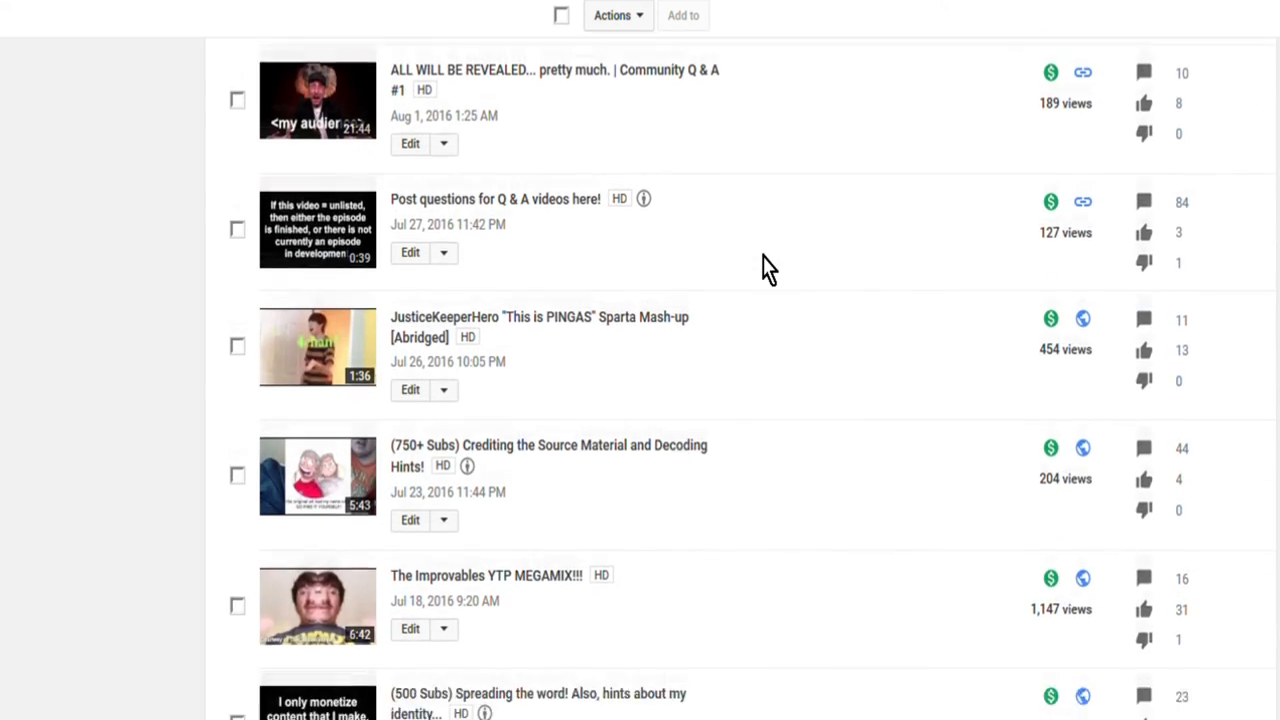
{"action": "scroll", "scroll_direction": "down", "scroll_amount": 3}
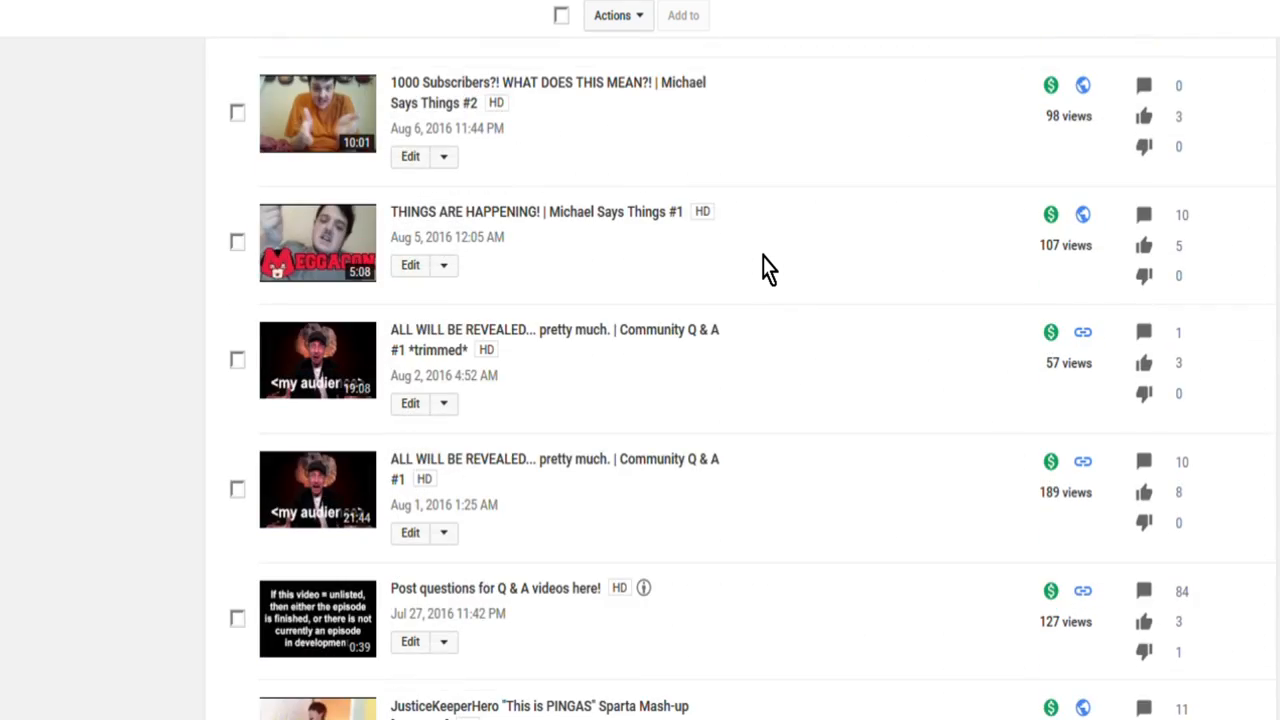
{"action": "scroll", "scroll_direction": "up", "scroll_amount": 3}
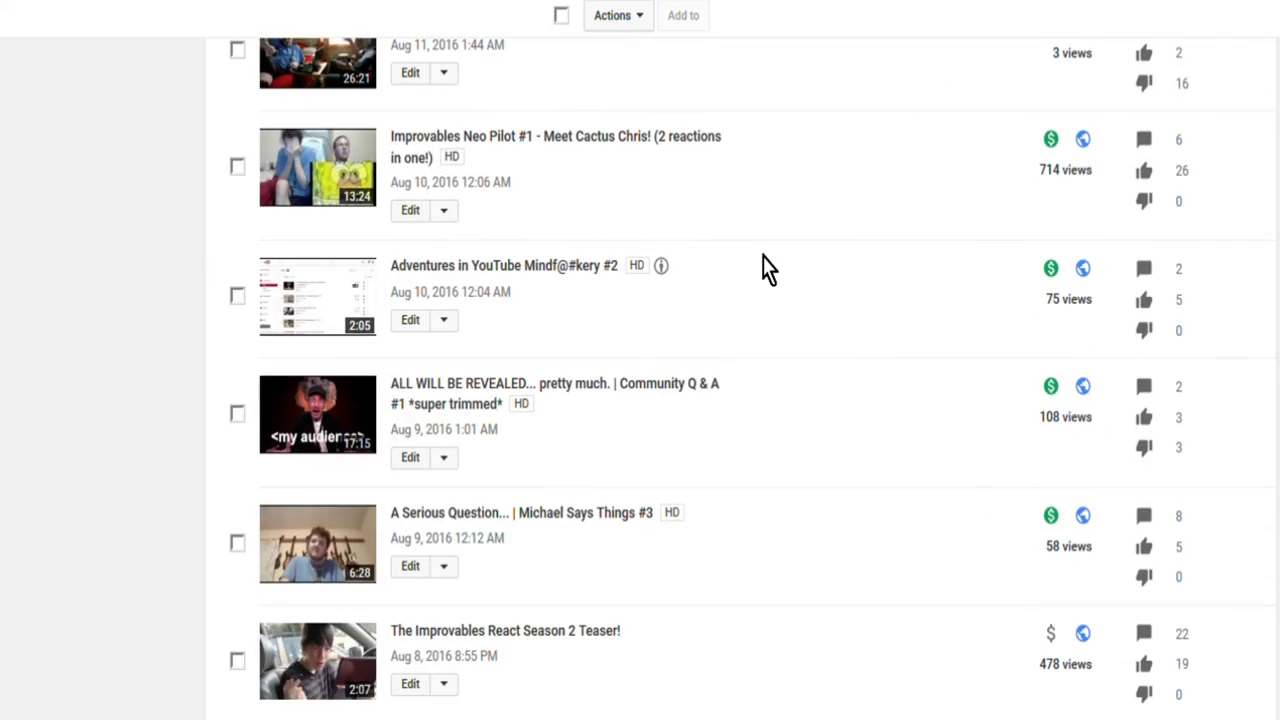
{"action": "scroll", "scroll_direction": "up", "scroll_amount": 3}
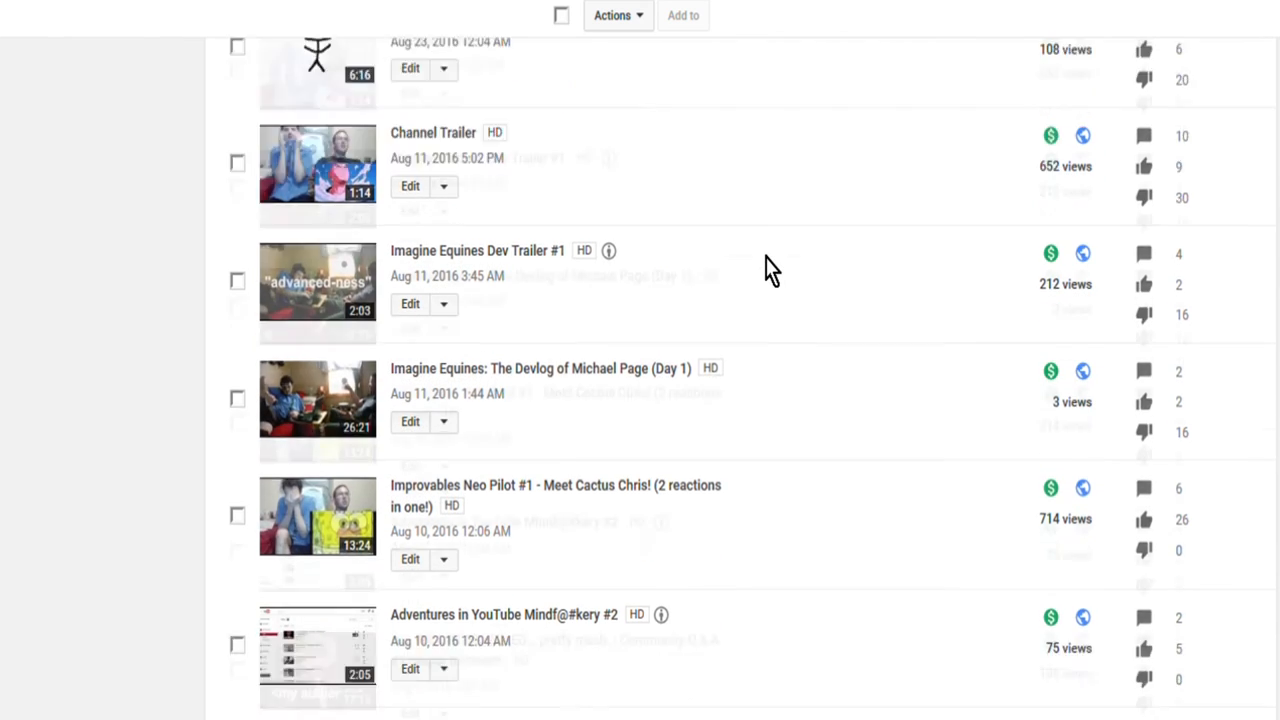
{"action": "scroll", "scroll_direction": "down", "scroll_amount": 3}
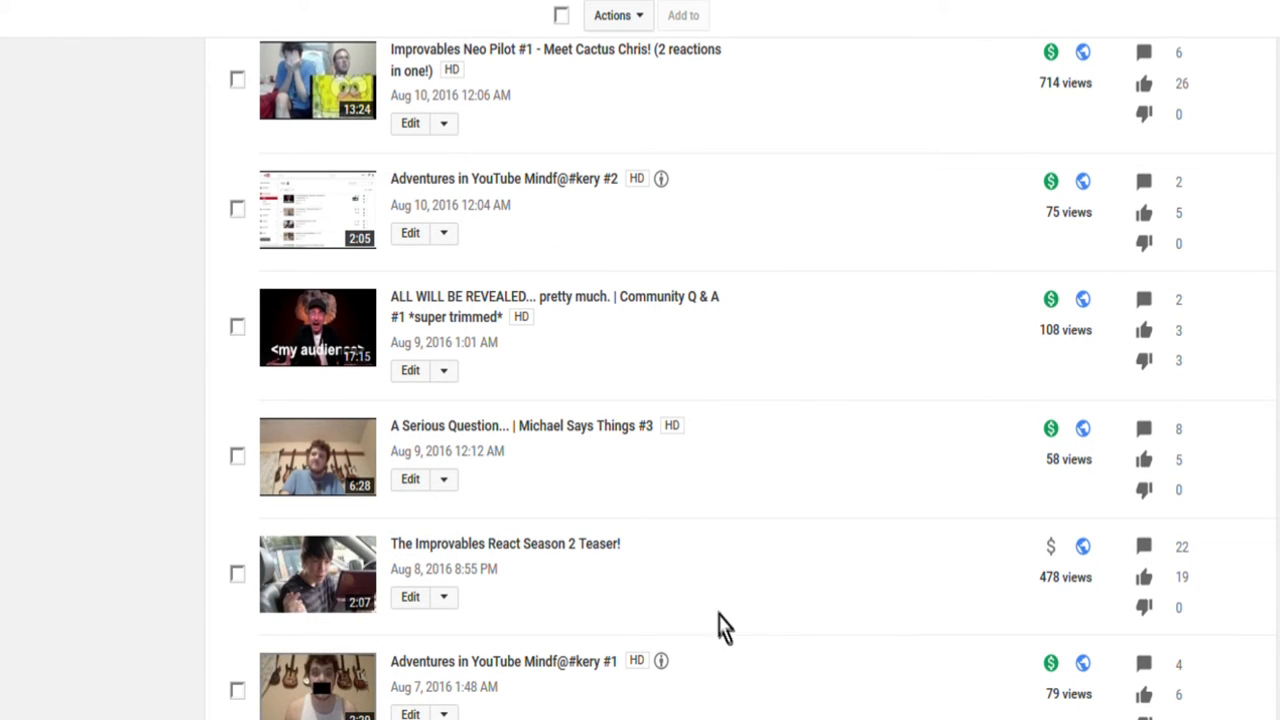
{"action": "scroll", "scroll_direction": "up", "scroll_amount": 3}
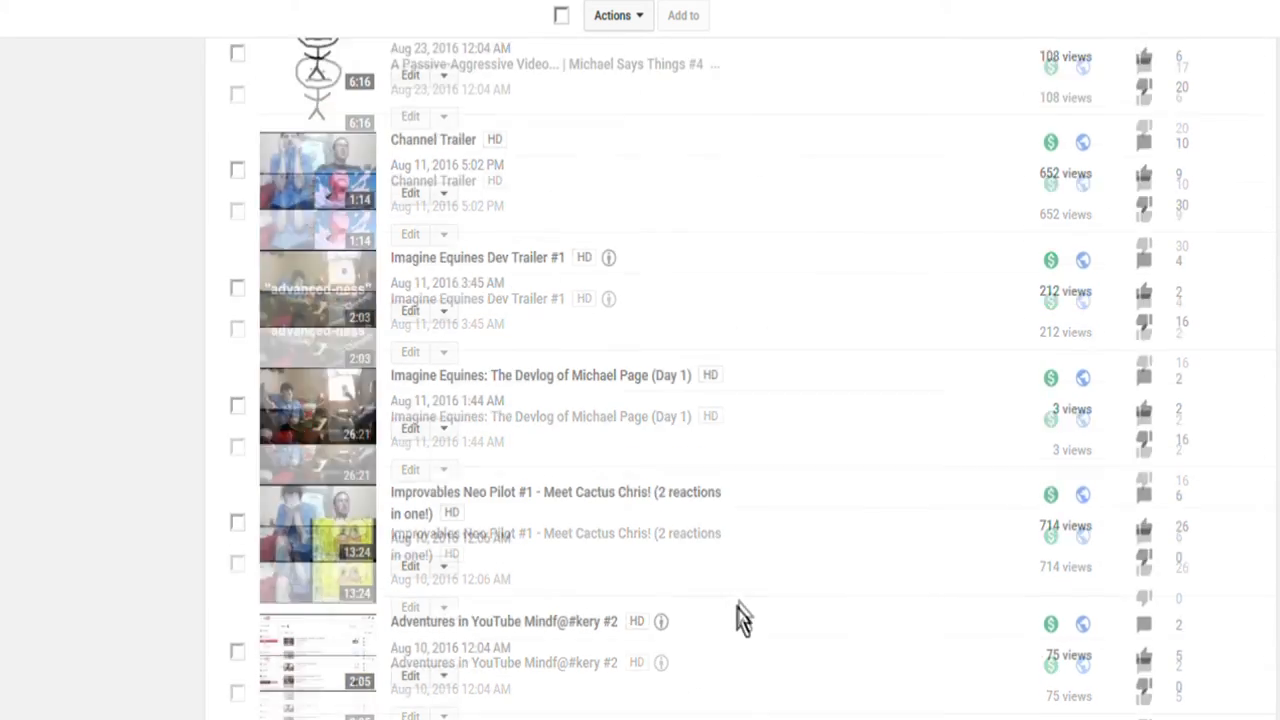
{"action": "scroll", "scroll_direction": "up", "scroll_amount": 3}
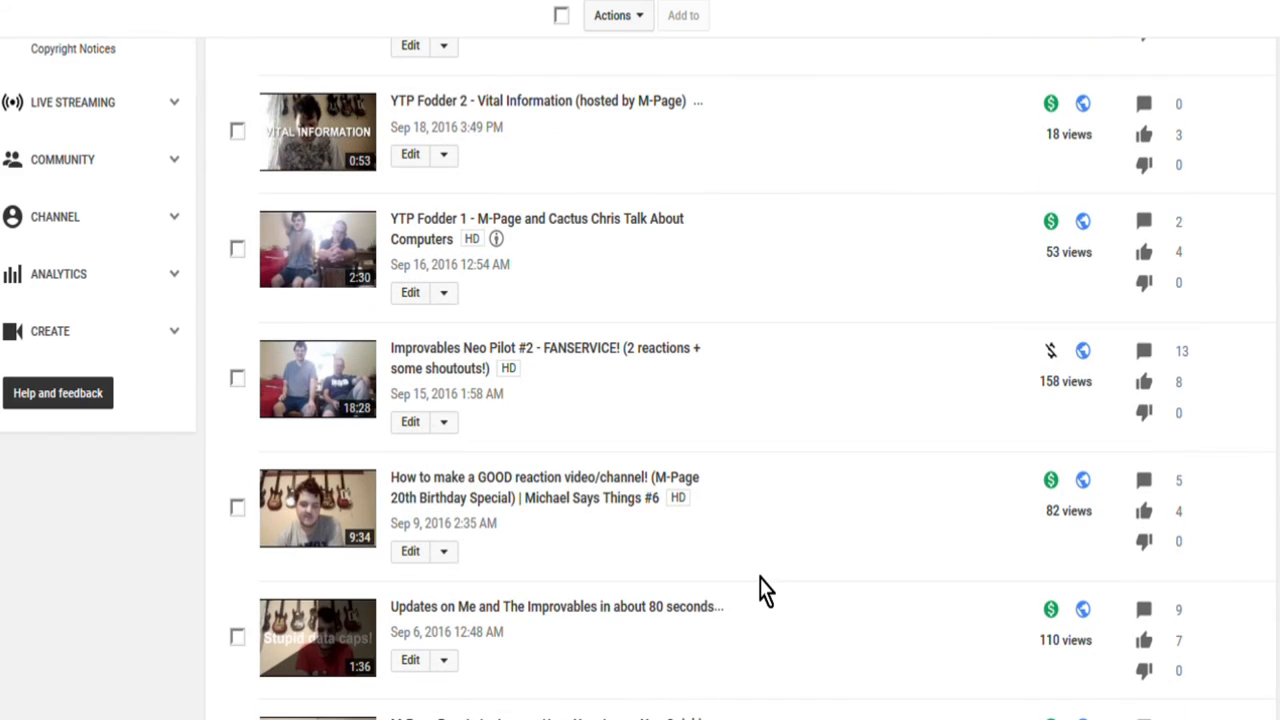
{"action": "scroll", "scroll_direction": "up", "scroll_amount": 3}
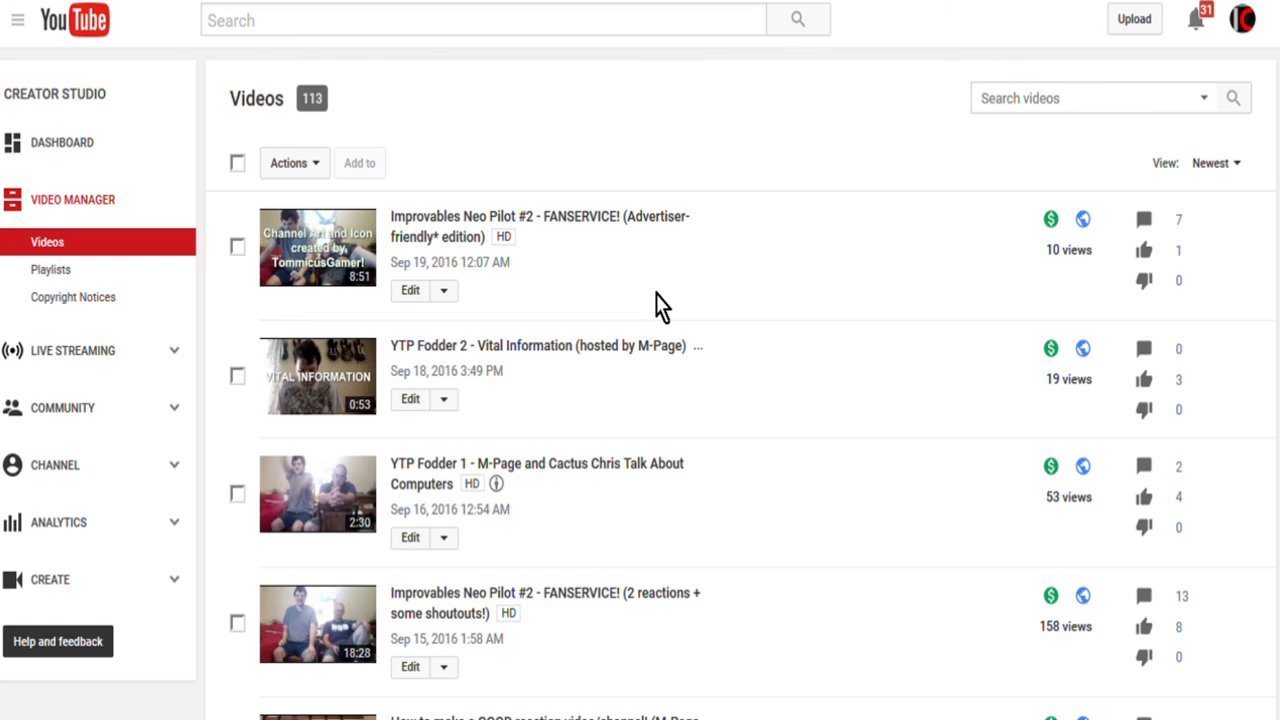
{"action": "mouse_move", "coordinate": [724, 264]}
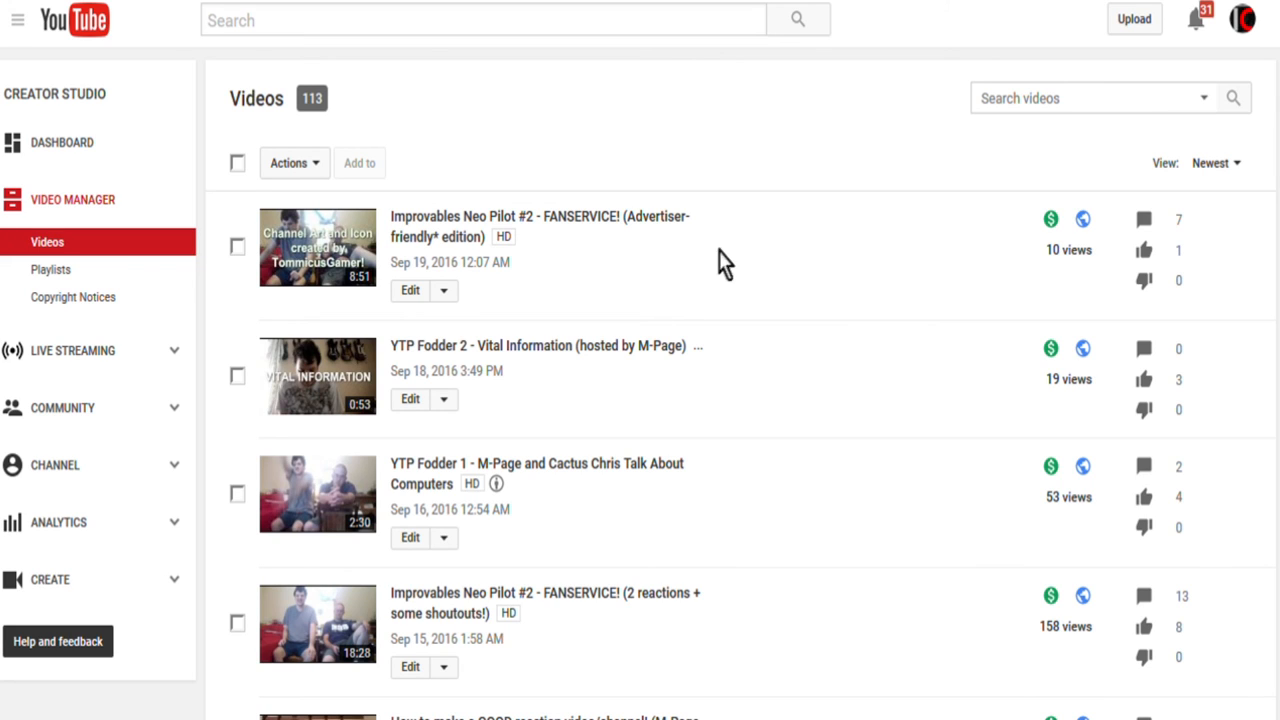
{"action": "mouse_move", "coordinate": [562, 218]}
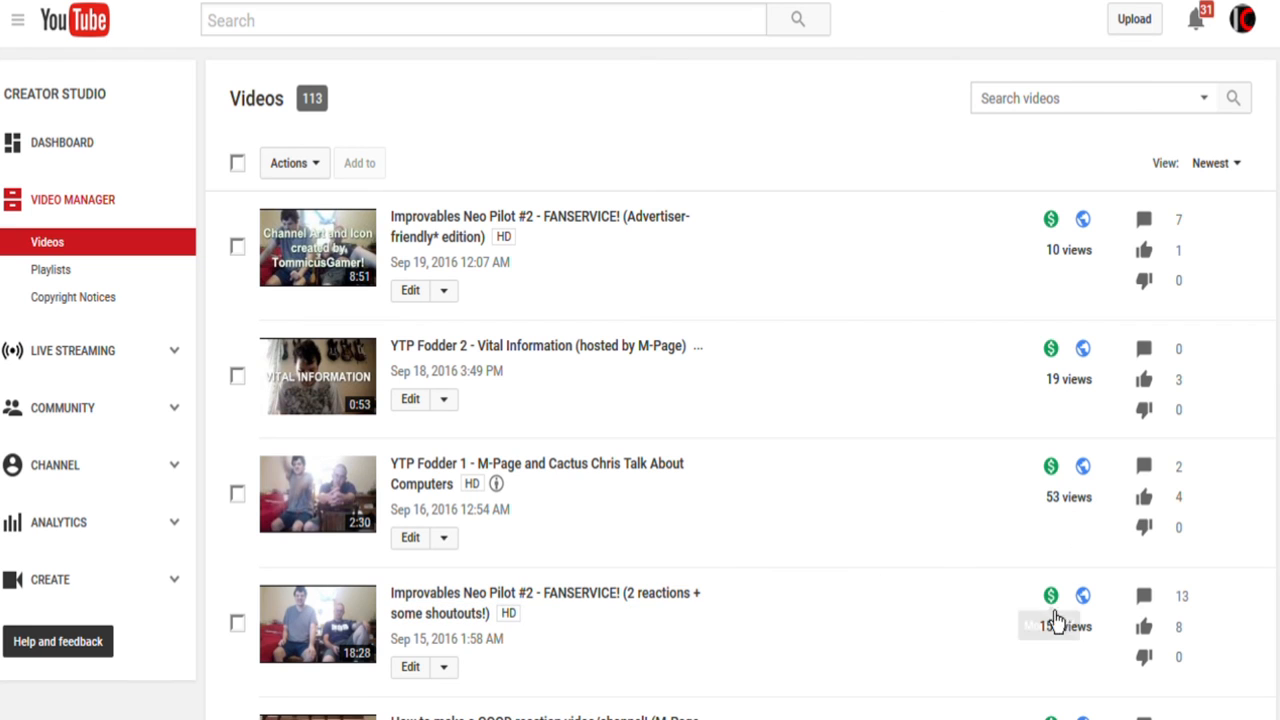
{"action": "mouse_move", "coordinate": [820, 538]}
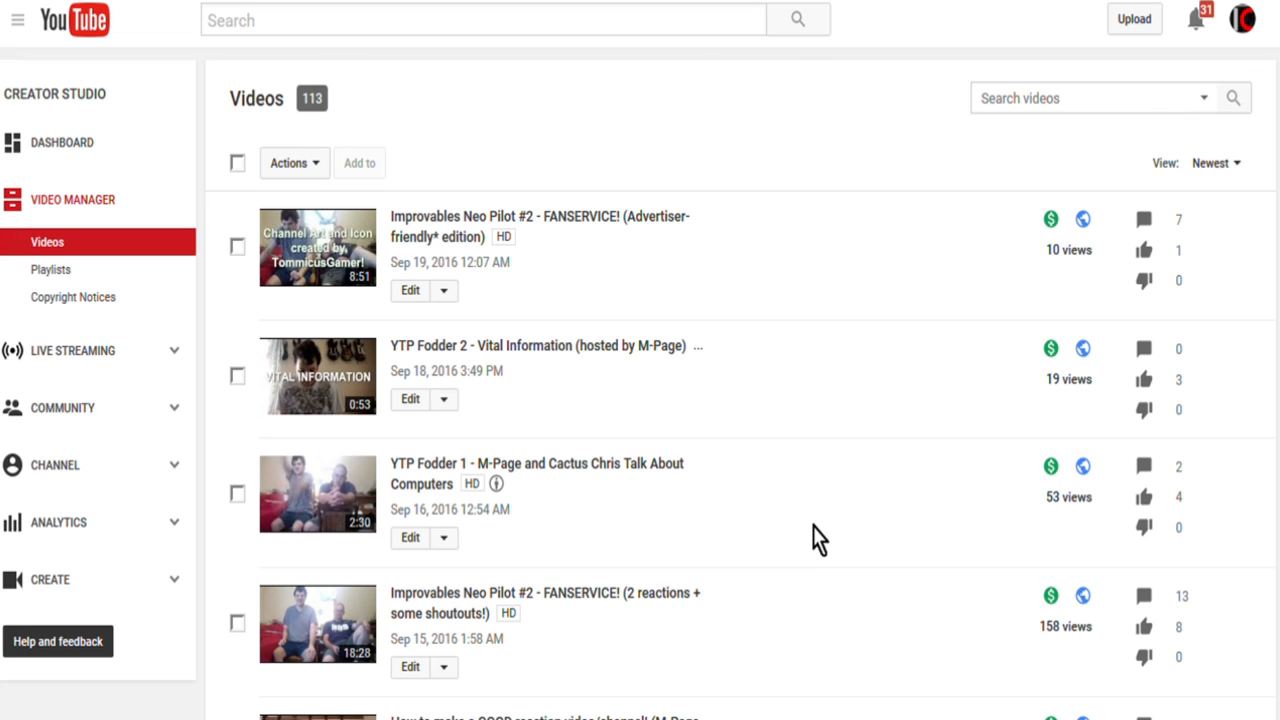
{"action": "mouse_move", "coordinate": [830, 540]}
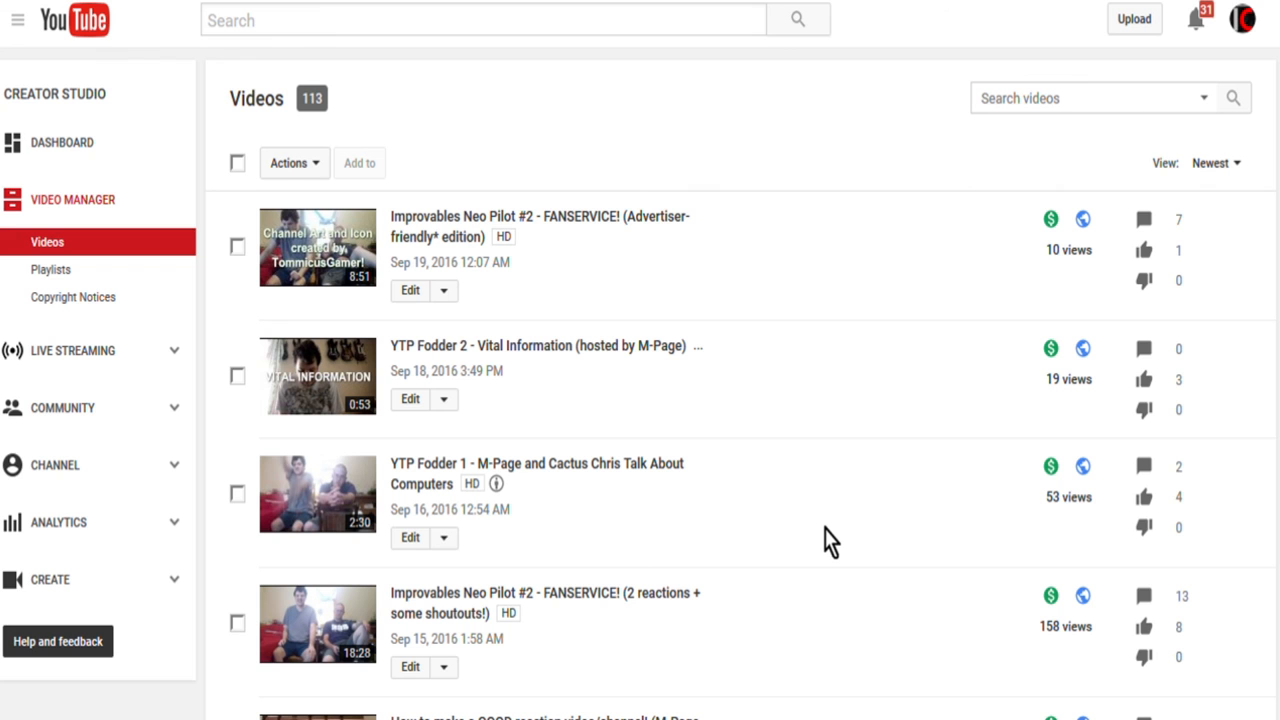
{"action": "scroll", "scroll_direction": "down", "scroll_amount": 3}
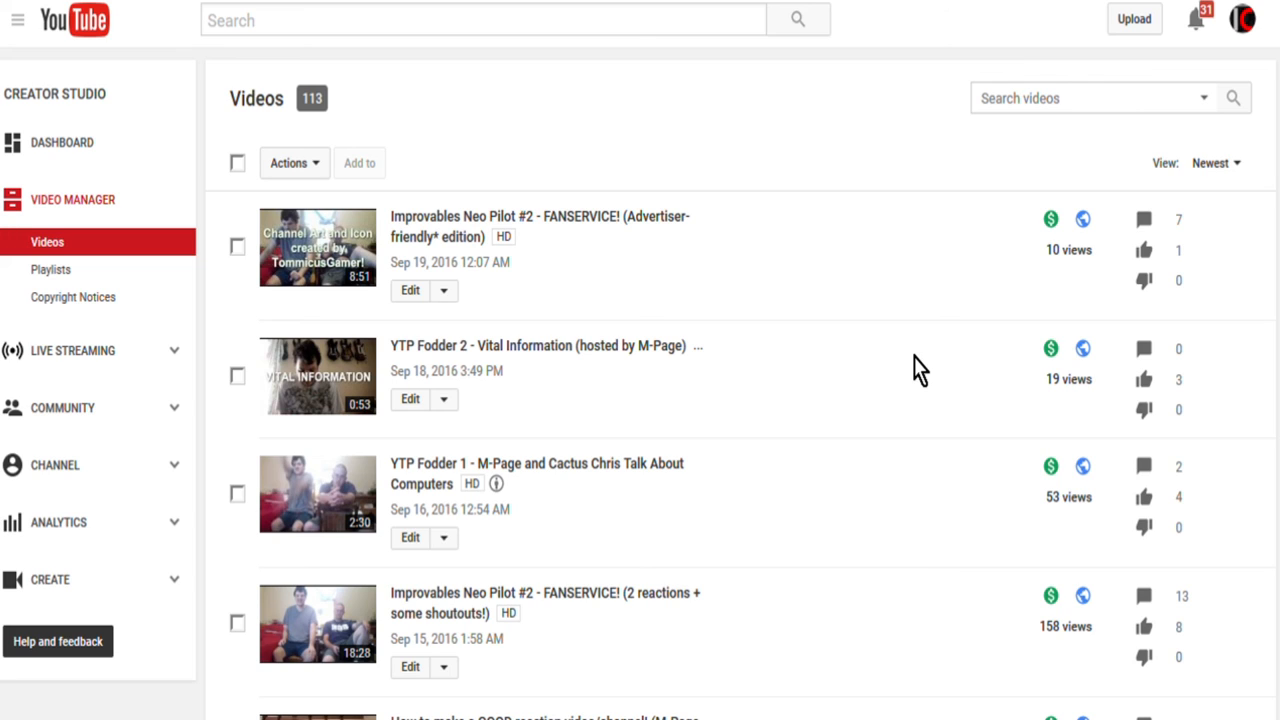
{"action": "mouse_move", "coordinate": [428, 524]}
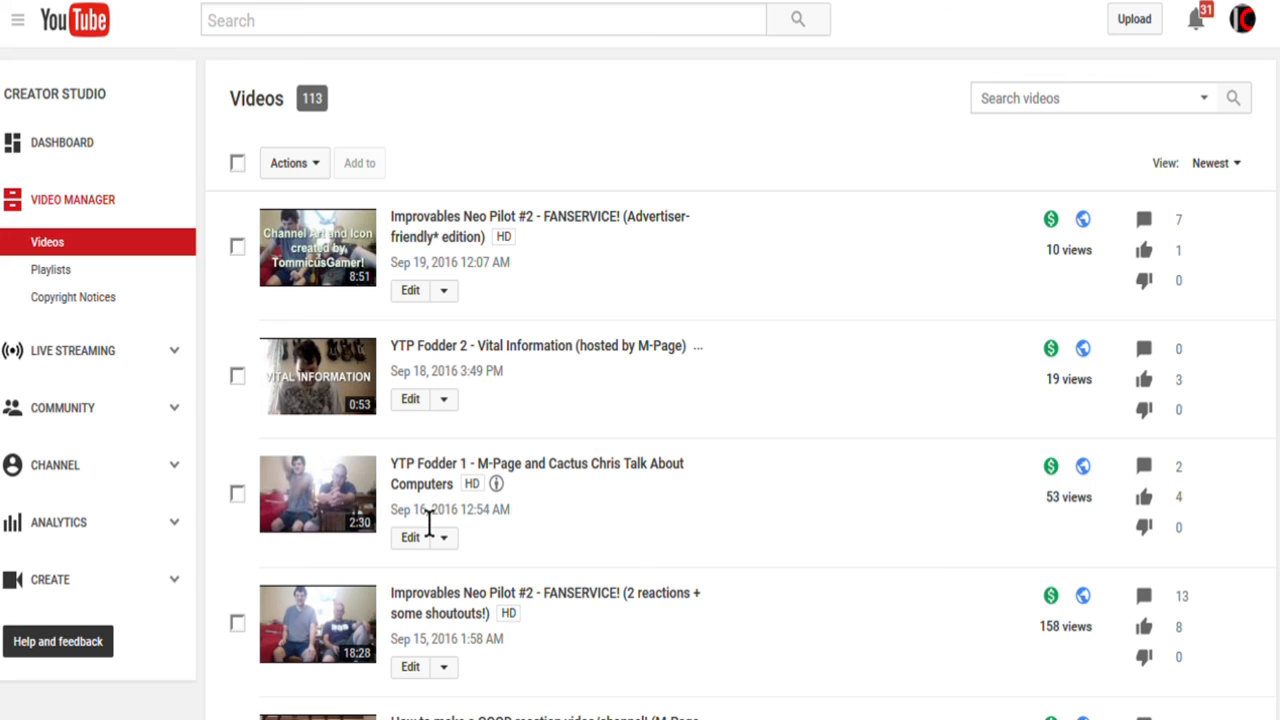